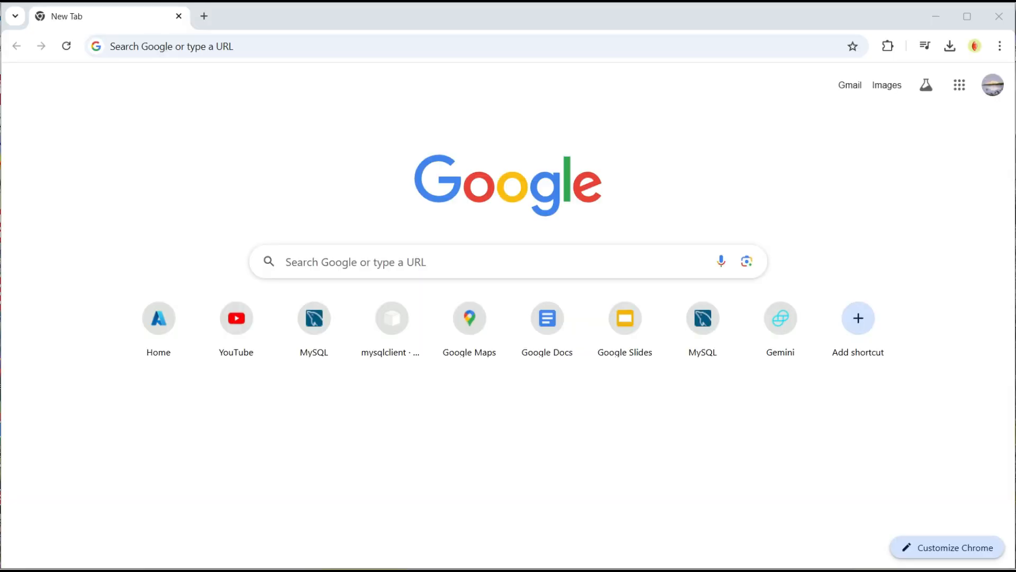
- Search Google for 'postgresql download'
text(postgresql download)
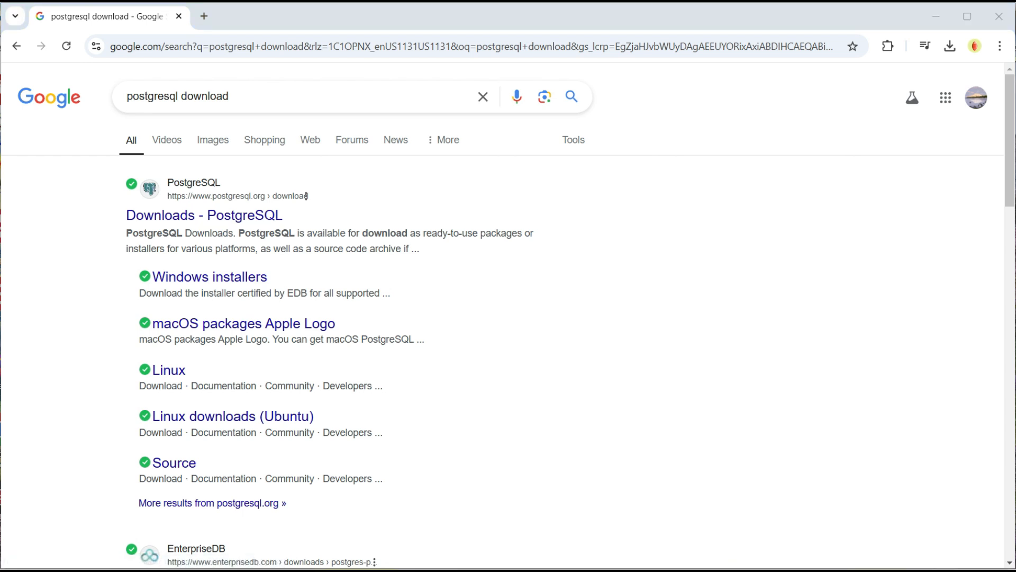
- Open the PostgreSQL Downloads result, pick Windows, and browse the EDB installer page
click(203, 214)
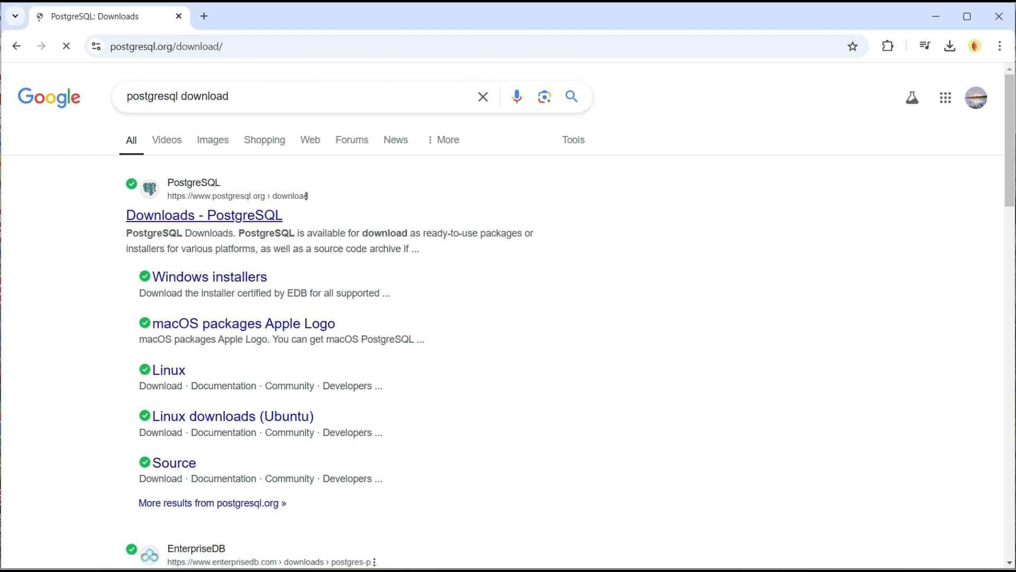
click(203, 215)
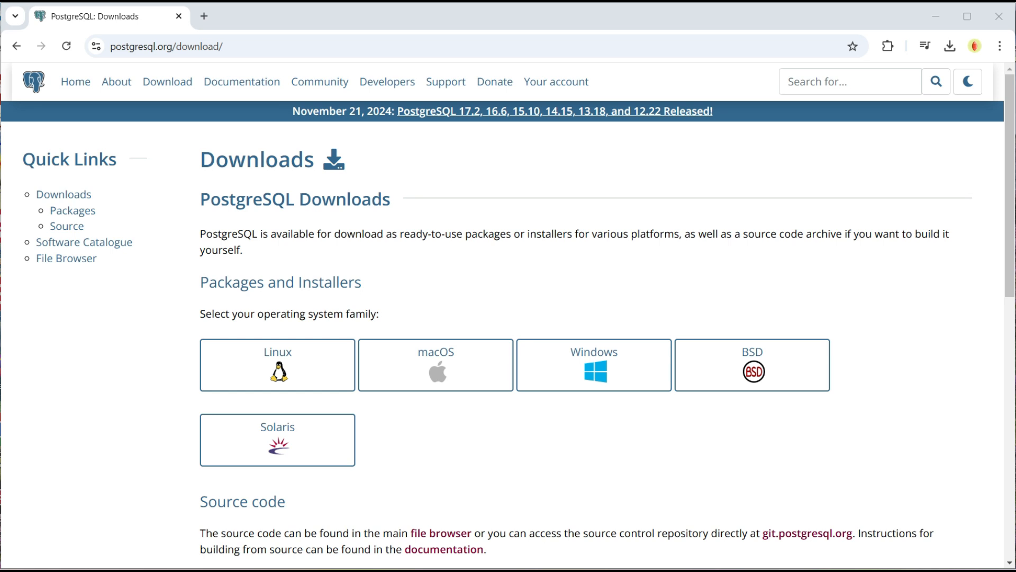
mouse_move(592, 364)
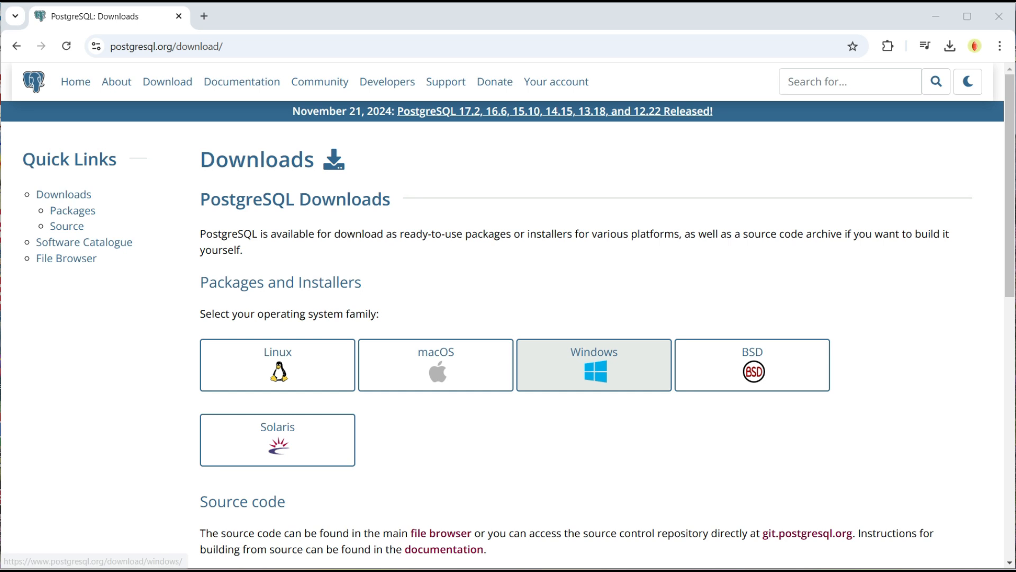
click(593, 364)
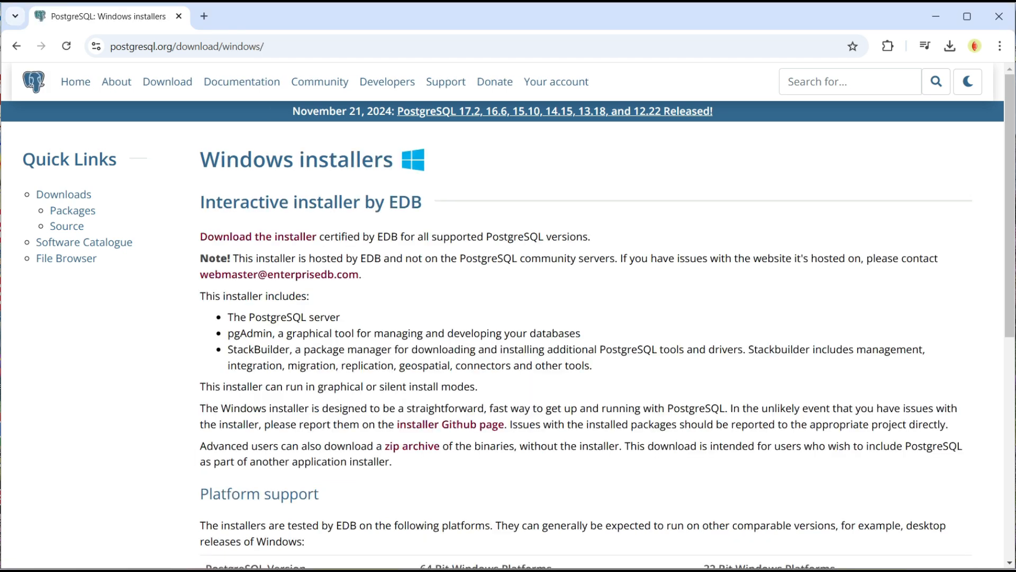
scroll(down, 3)
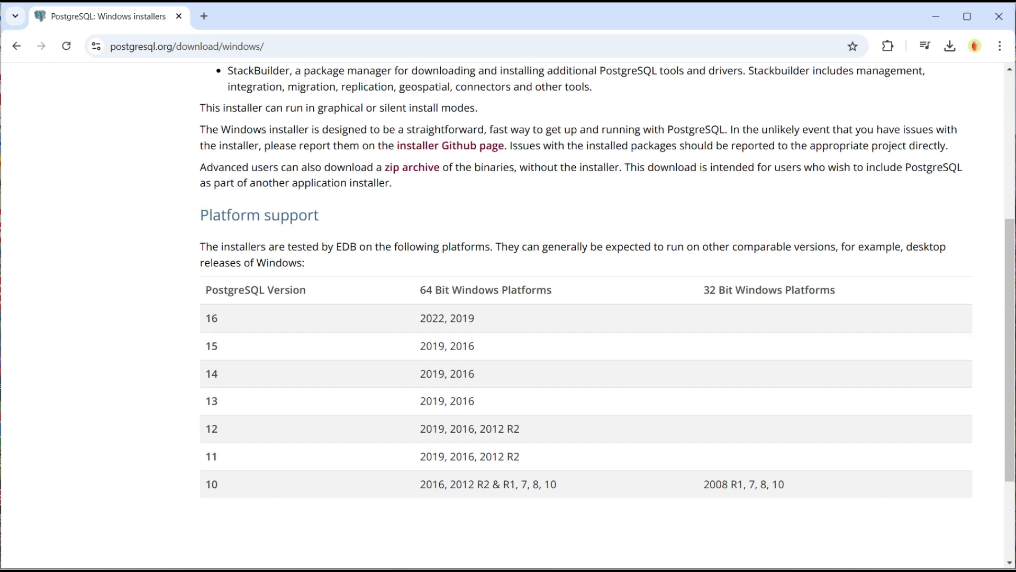
scroll(down, 3)
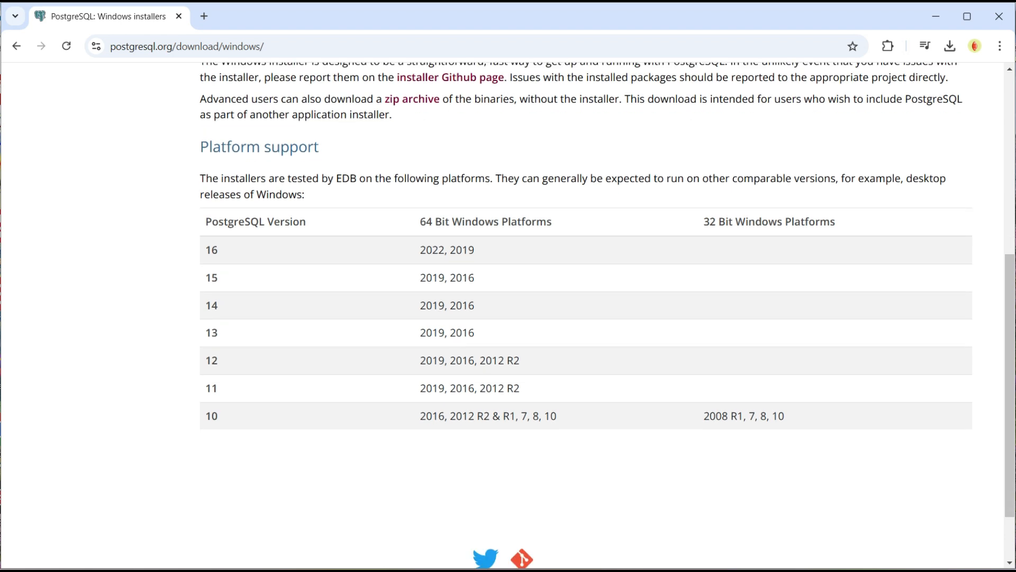
scroll(up, 3)
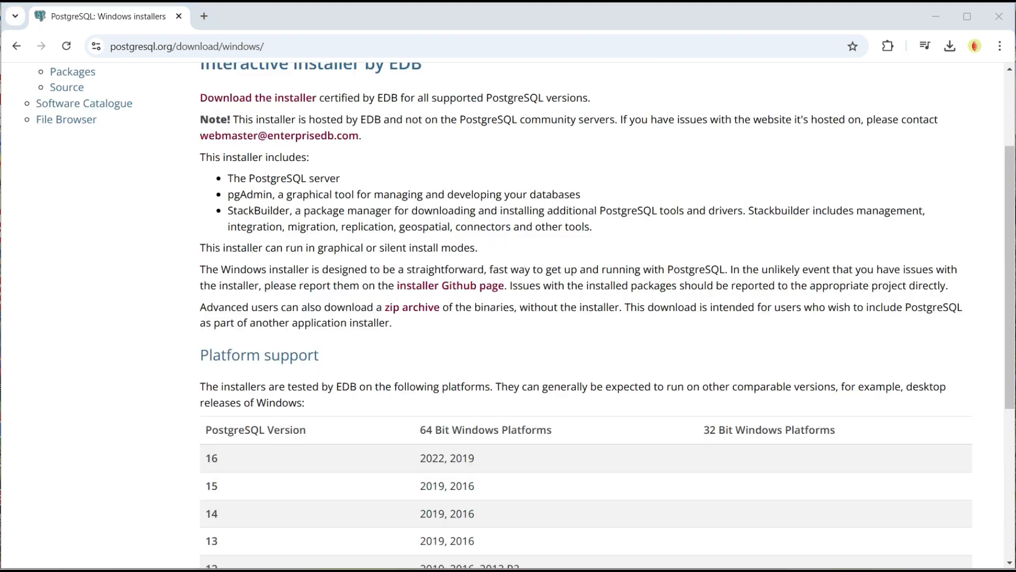
- Download the PostgreSQL 17.2 Windows installer from EDB and verify the 331 MB file finished
click(257, 98)
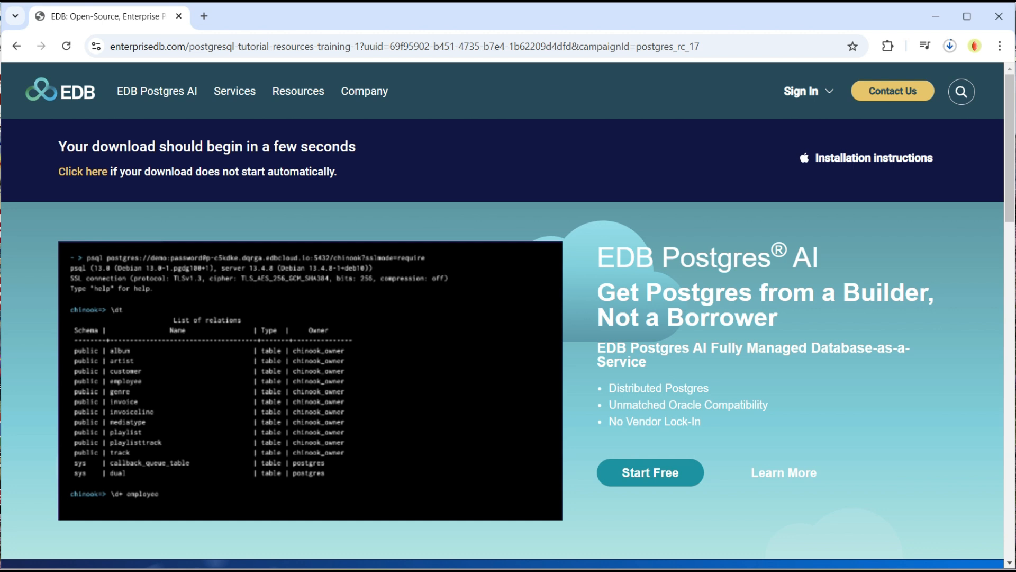
click(951, 46)
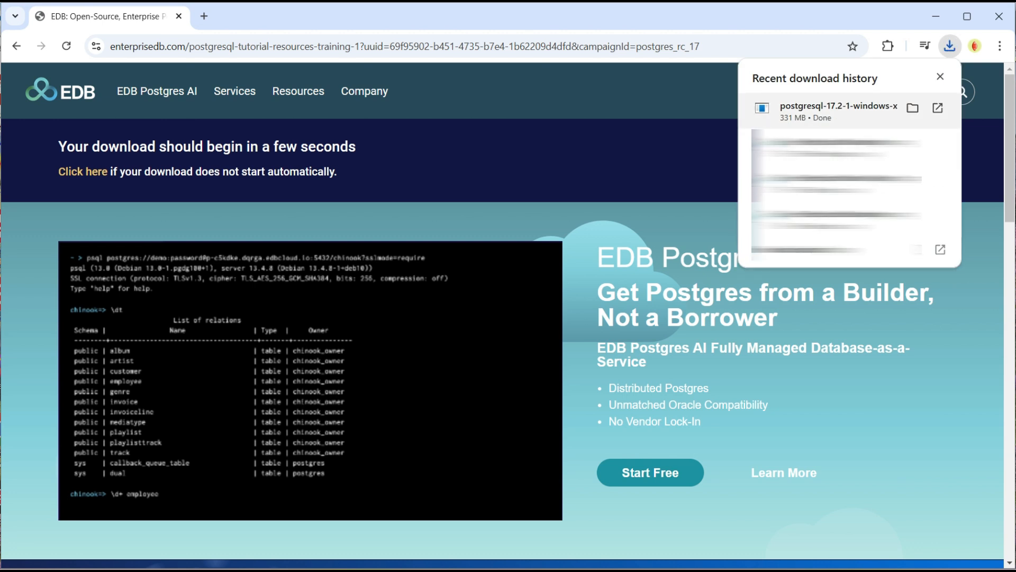
- Launch the installer, keeping default directories and all components, with superuser password and port 5432
click(939, 76)
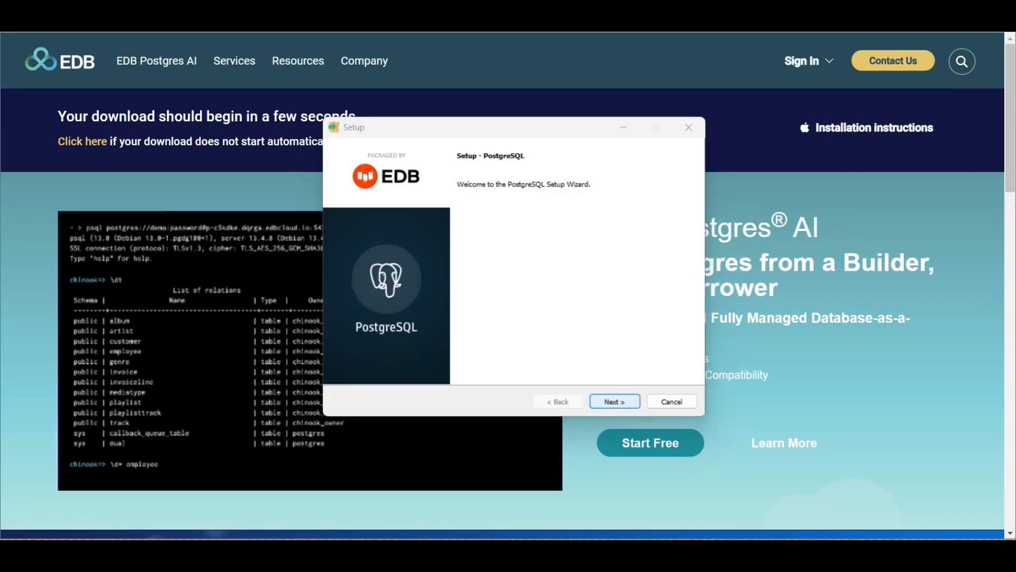
click(613, 401)
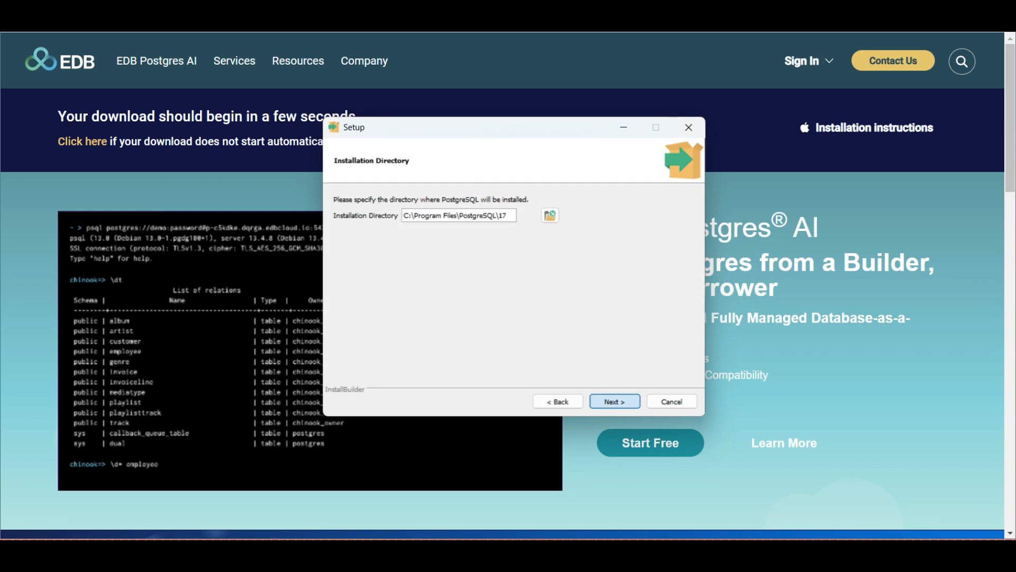
click(613, 401)
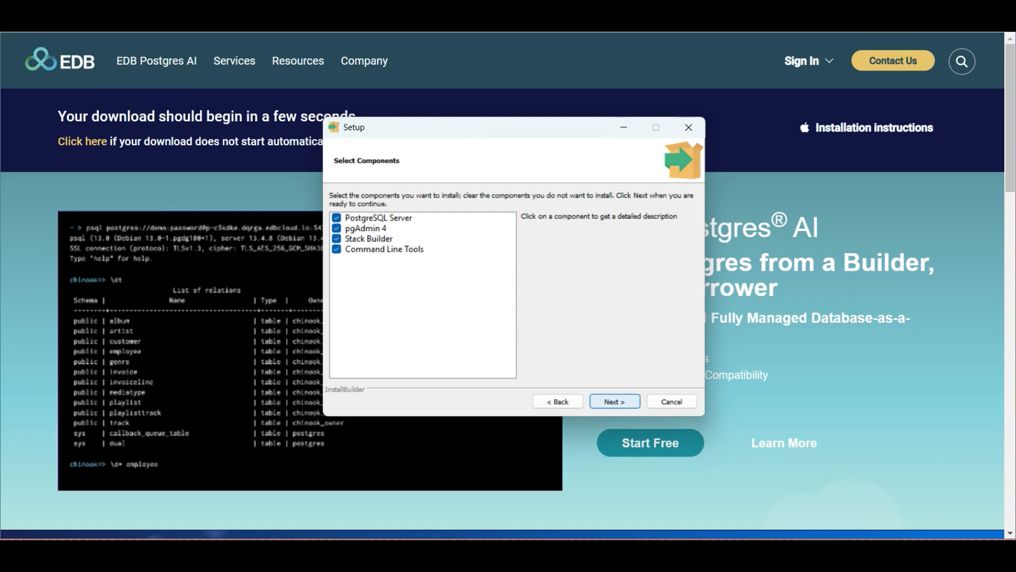
click(614, 401)
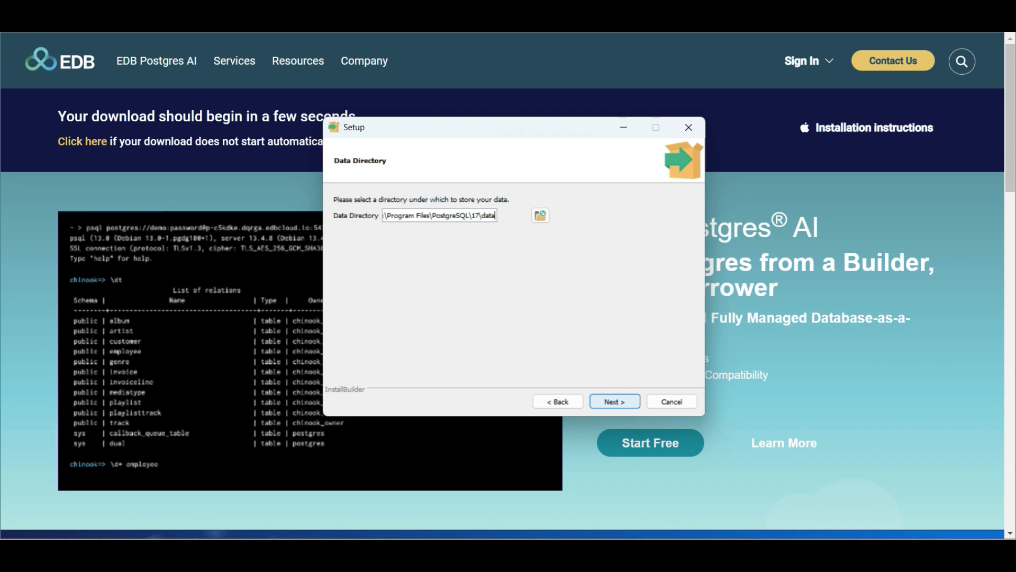
click(613, 401)
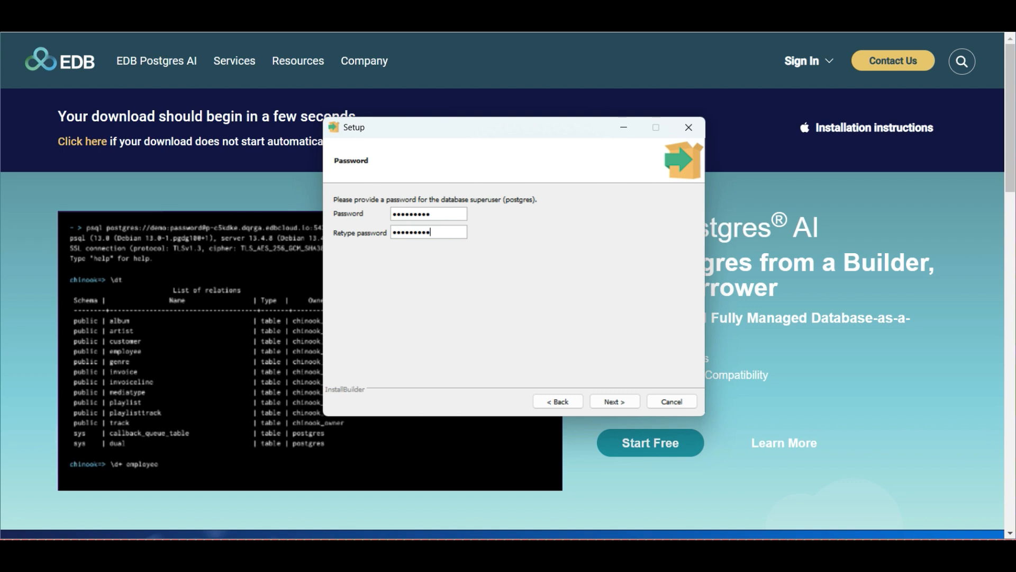
click(614, 401)
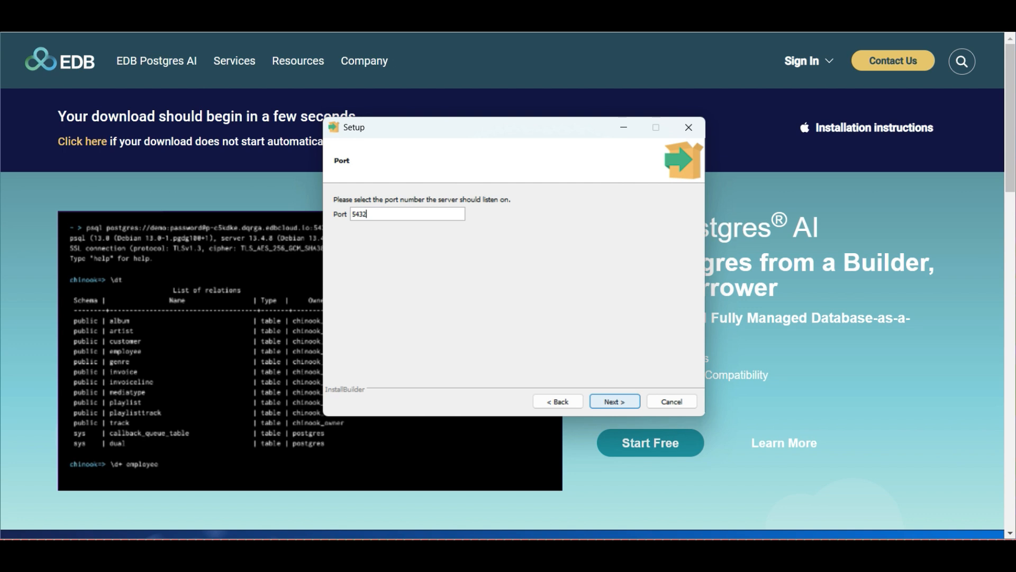
click(614, 400)
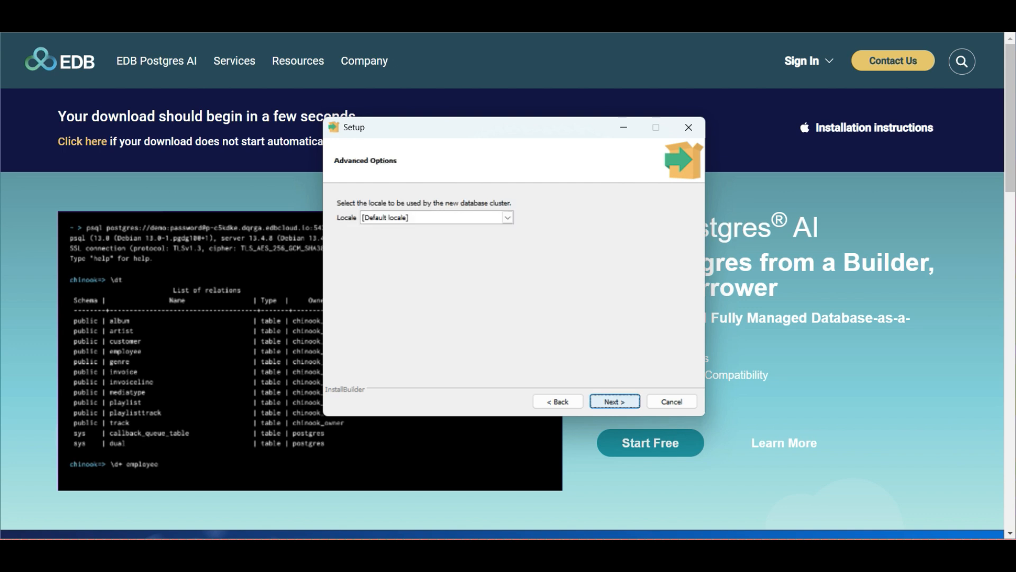
- Keep [Default locale], accept the pre-installation summary, and run the PostgreSQL 17 install to completion
click(508, 217)
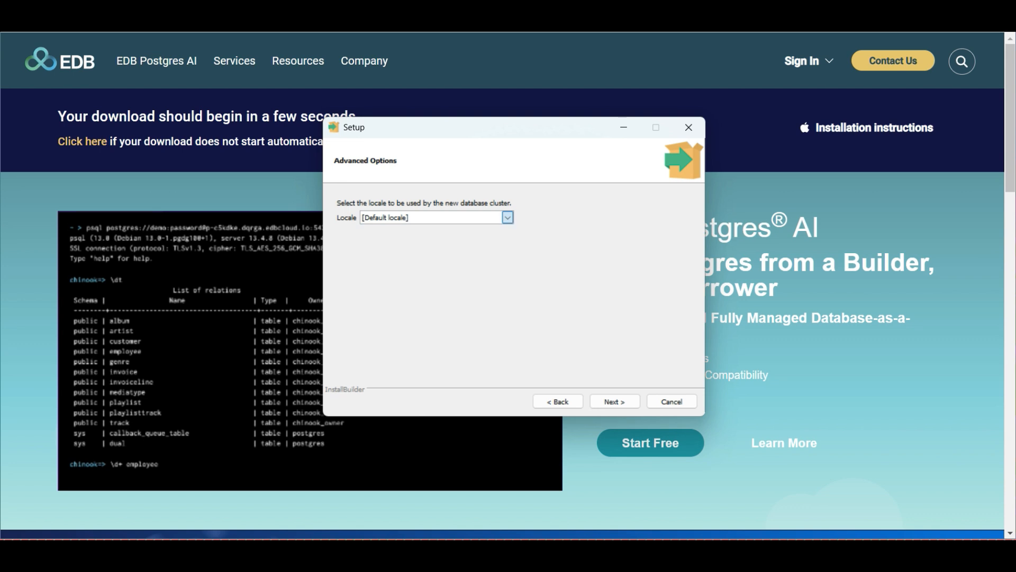
click(614, 401)
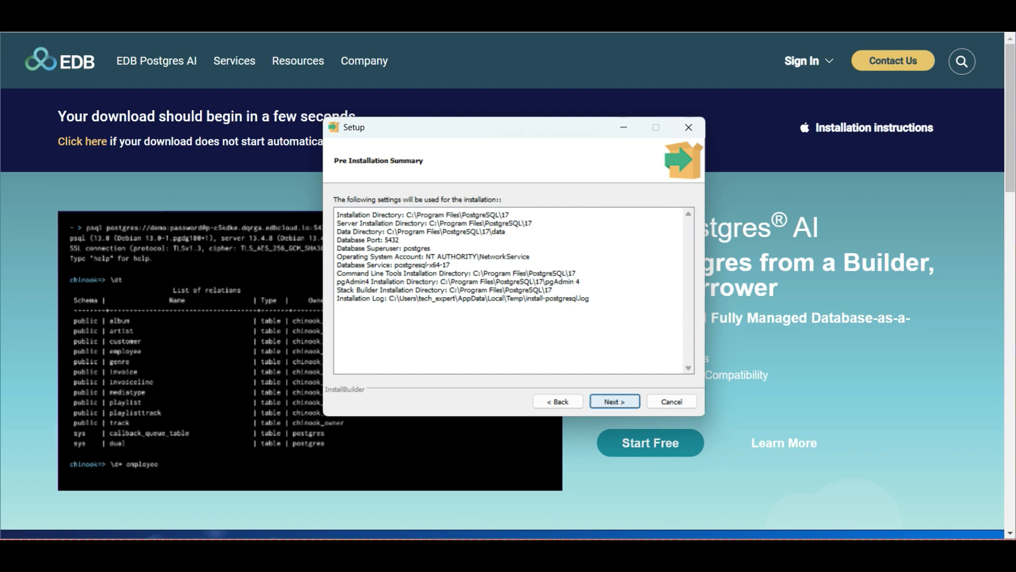
click(614, 401)
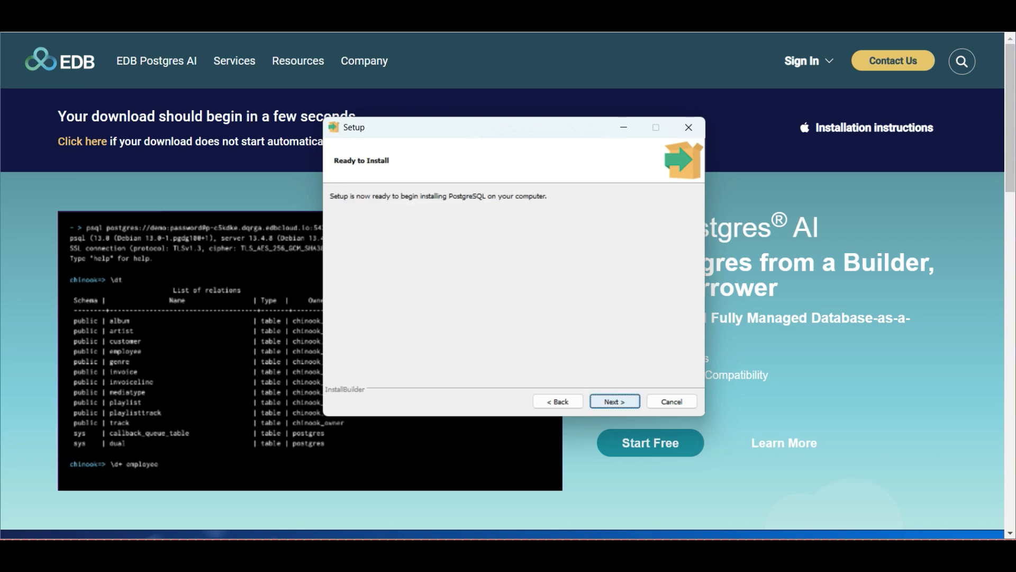
click(613, 402)
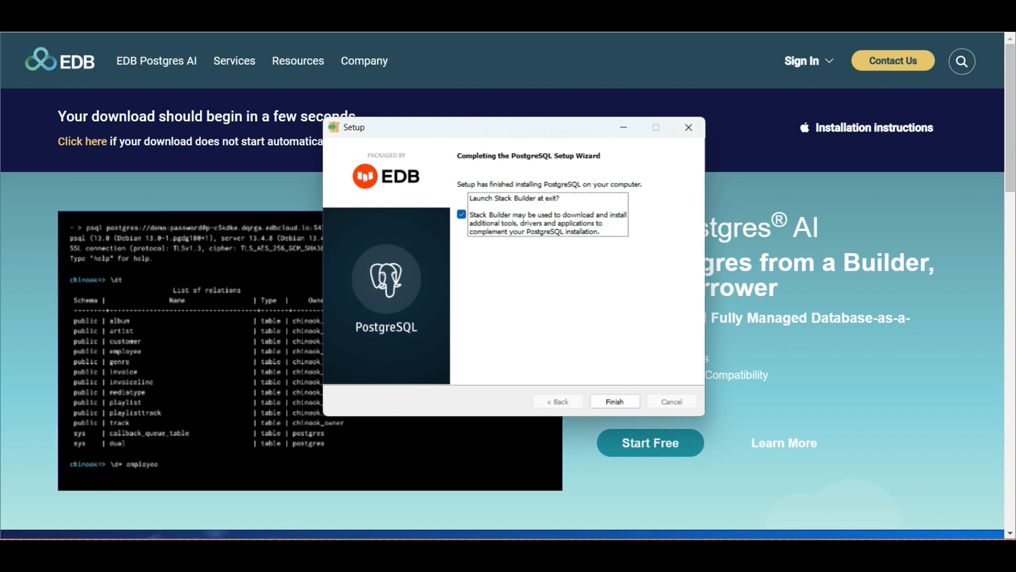
click(613, 401)
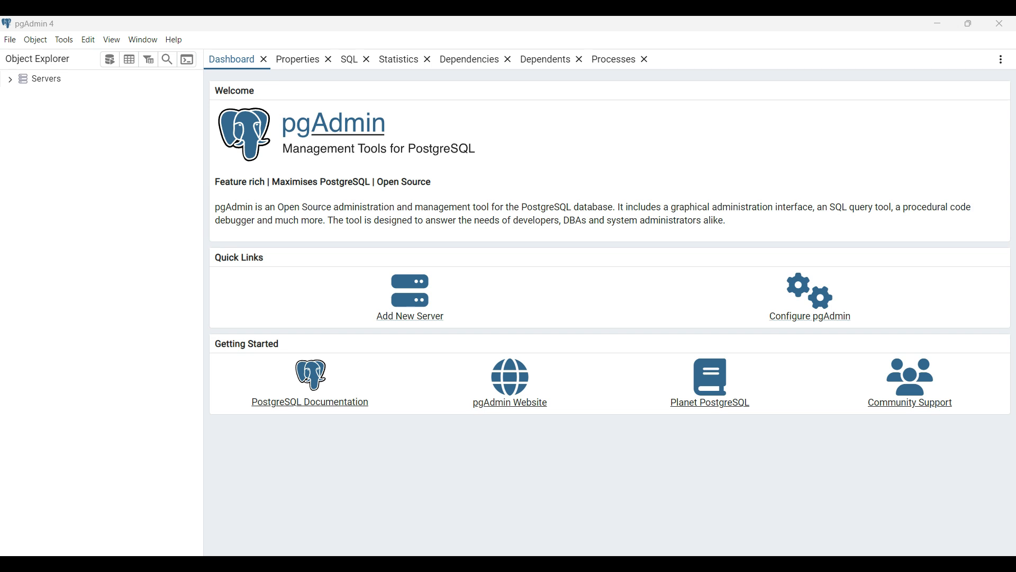
- Expand the Servers group in pgAdmin 4 to reveal the PostgreSQL 17 server
click(10, 79)
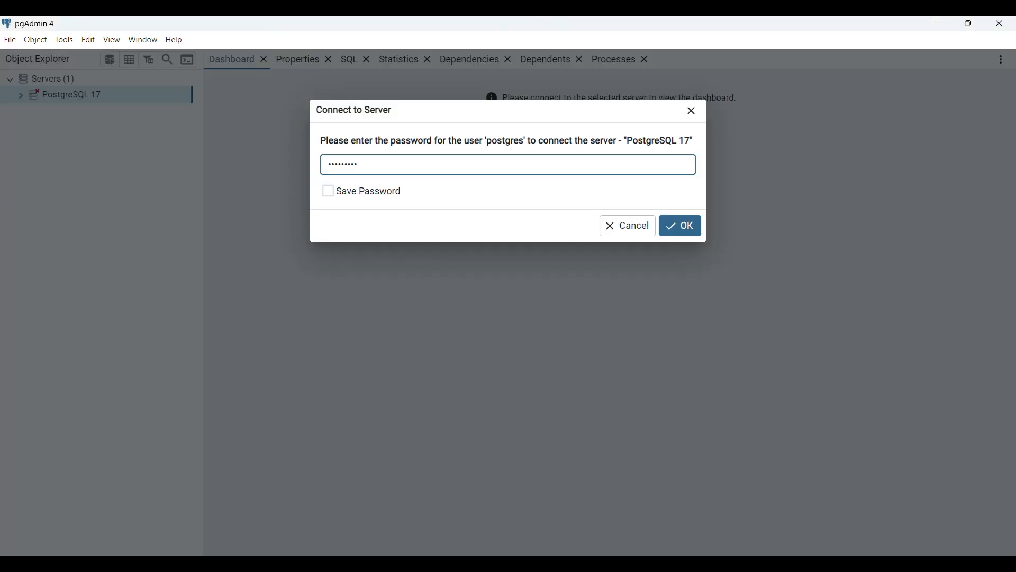
- Confirm the postgres password to connect to the PostgreSQL 17 server
click(680, 225)
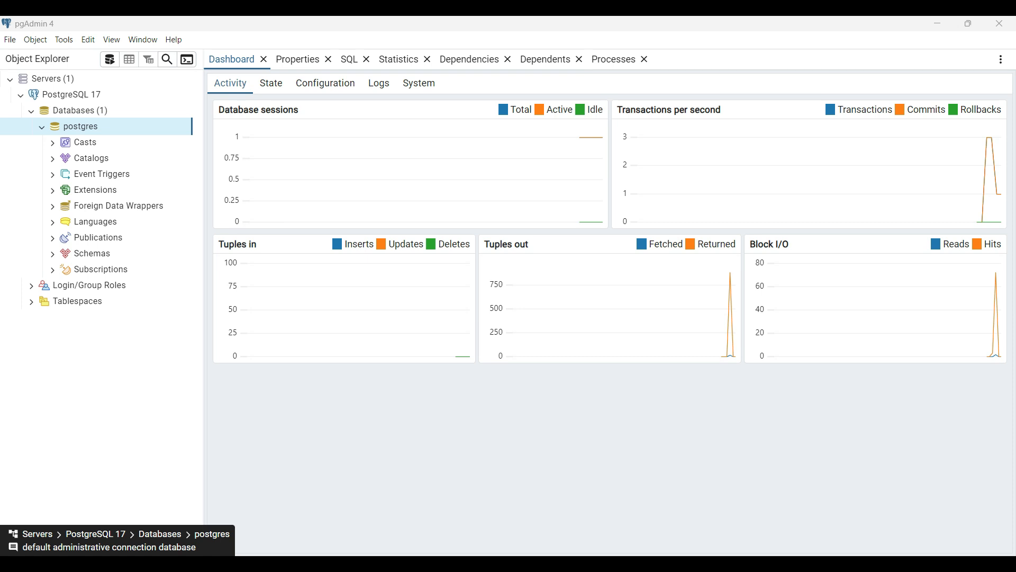
- Create database 'DemoDB' via Create > Database, previewing its SQL before saving
right_click(81, 125)
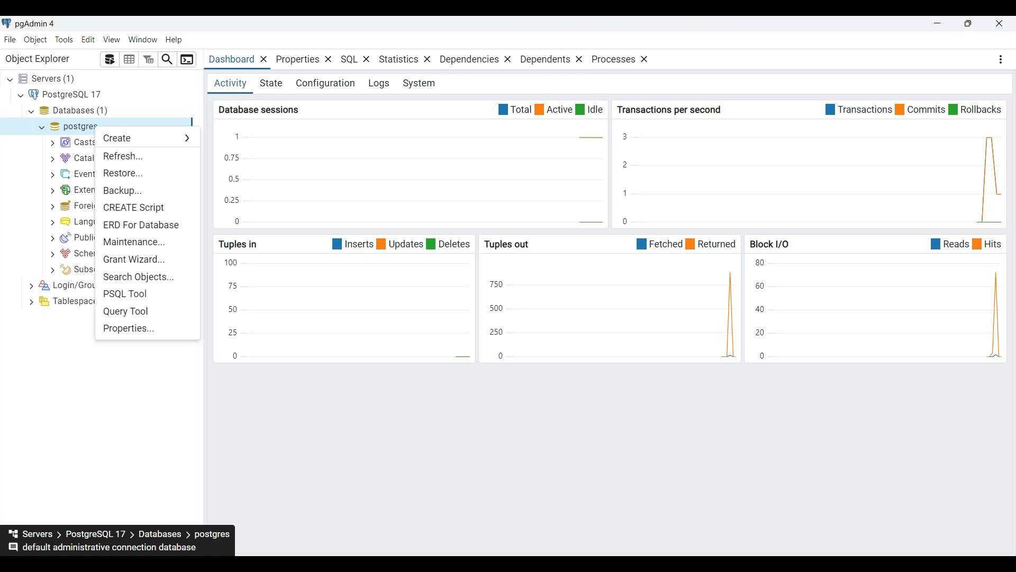
click(118, 137)
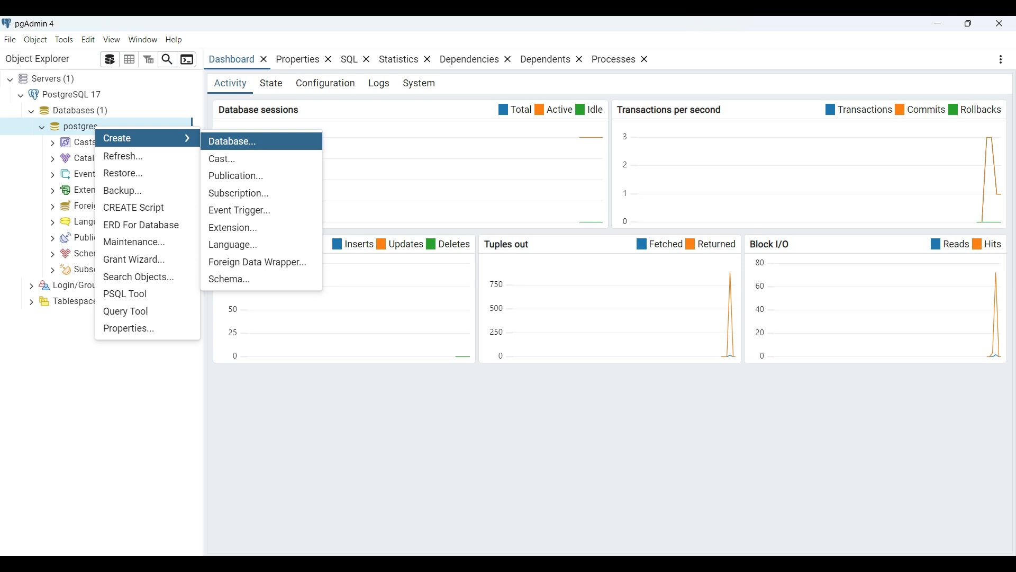
click(231, 141)
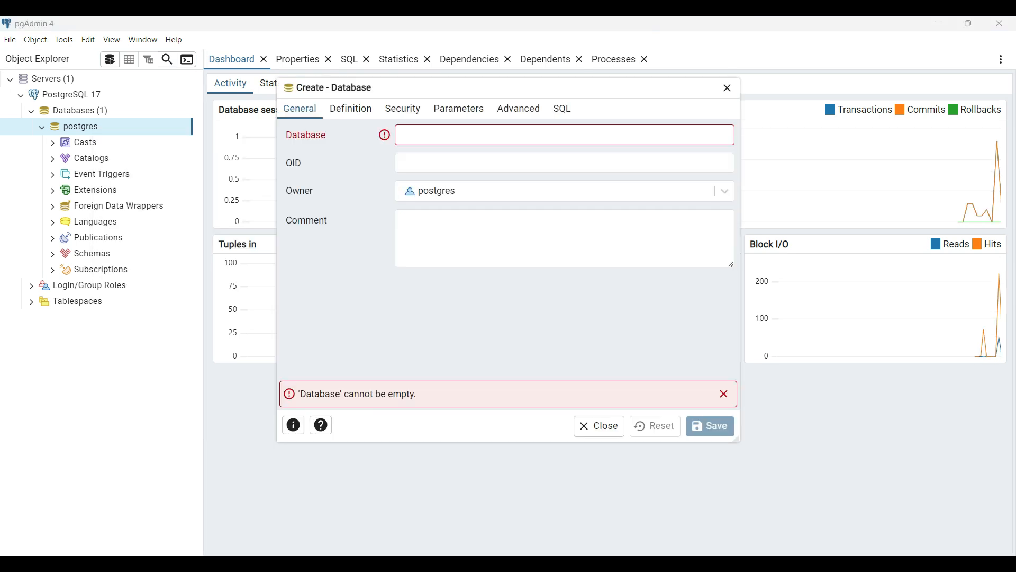
text(DemoDB)
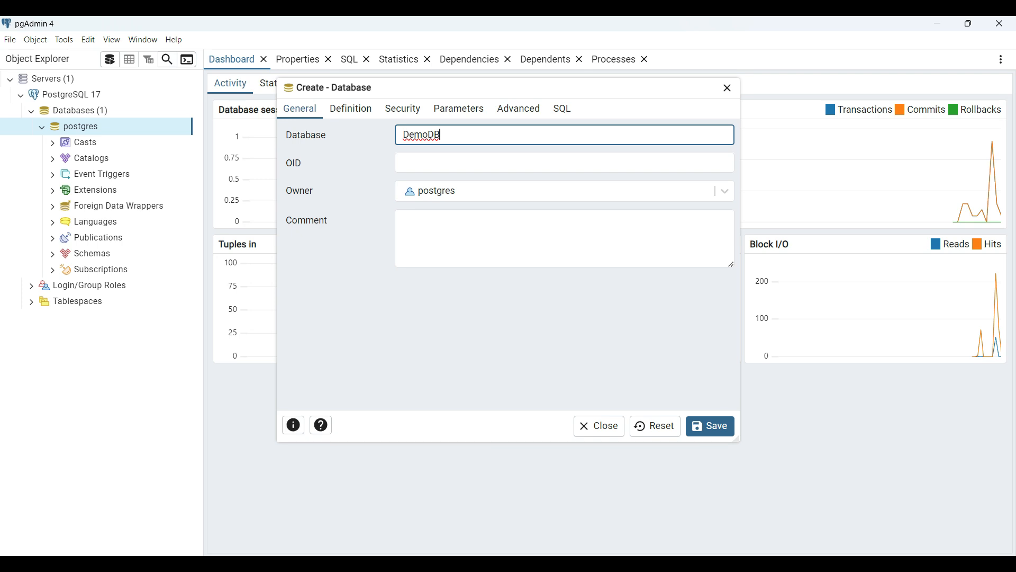
click(561, 108)
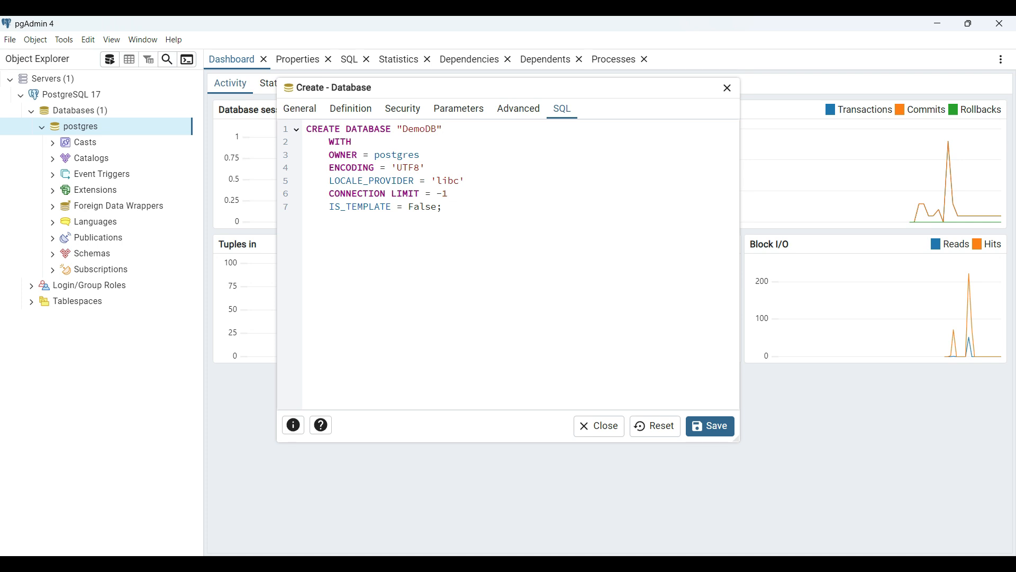
click(299, 108)
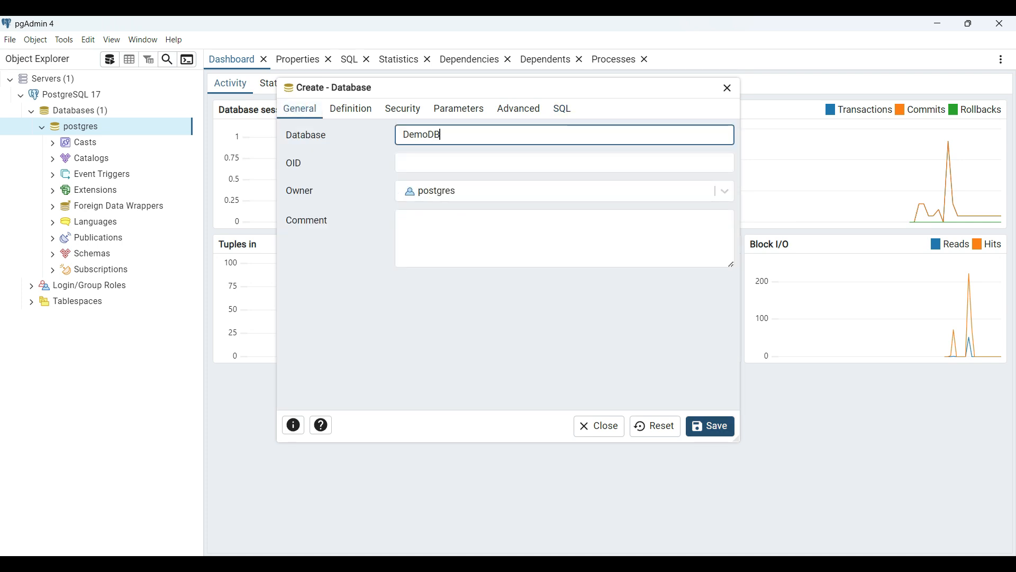
click(709, 426)
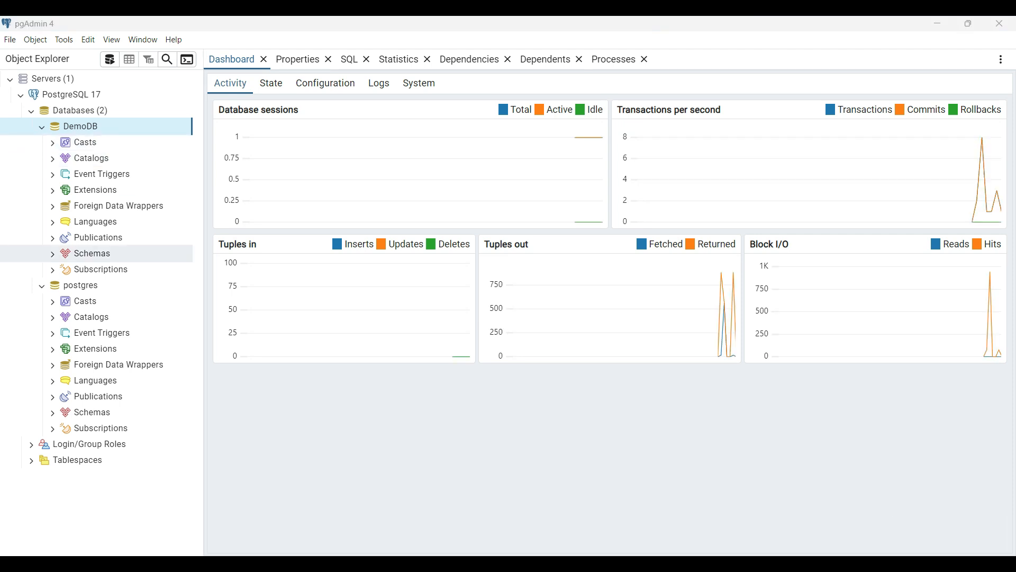
- Expand DemoDB's schemas to its tables and open a CREATE Script Query Tool for DemoDB
click(51, 253)
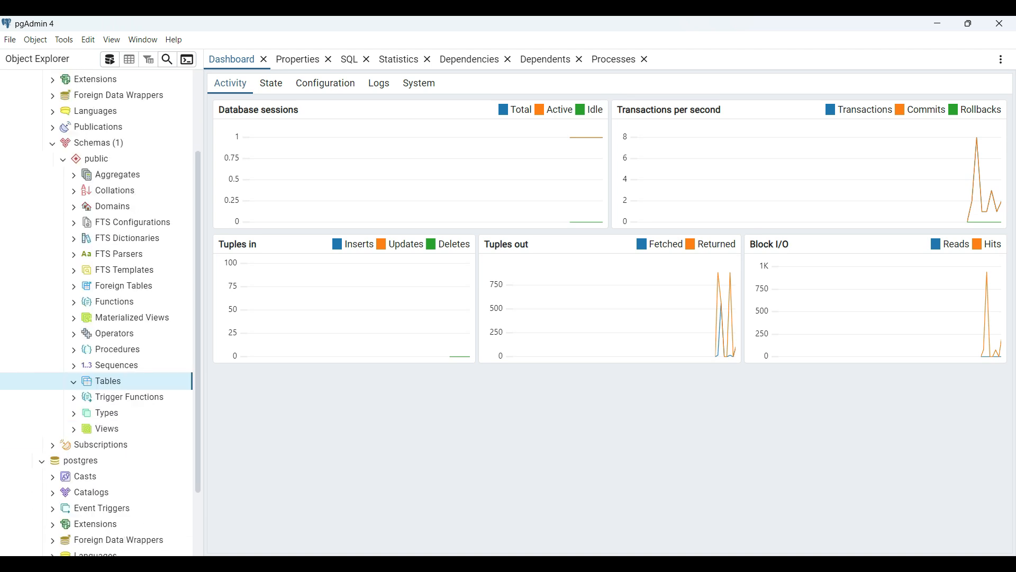
scroll(down, 3)
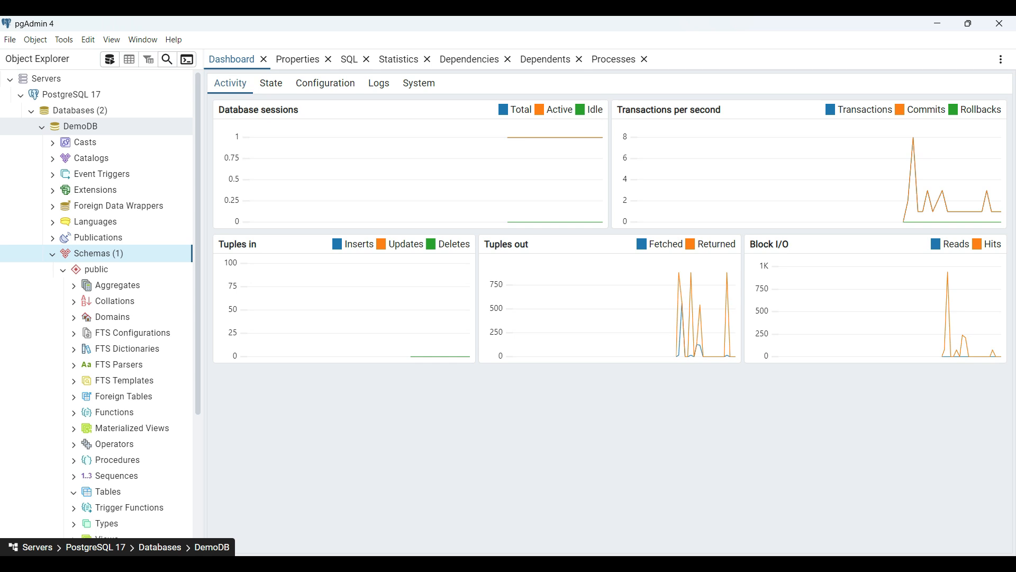
right_click(81, 126)
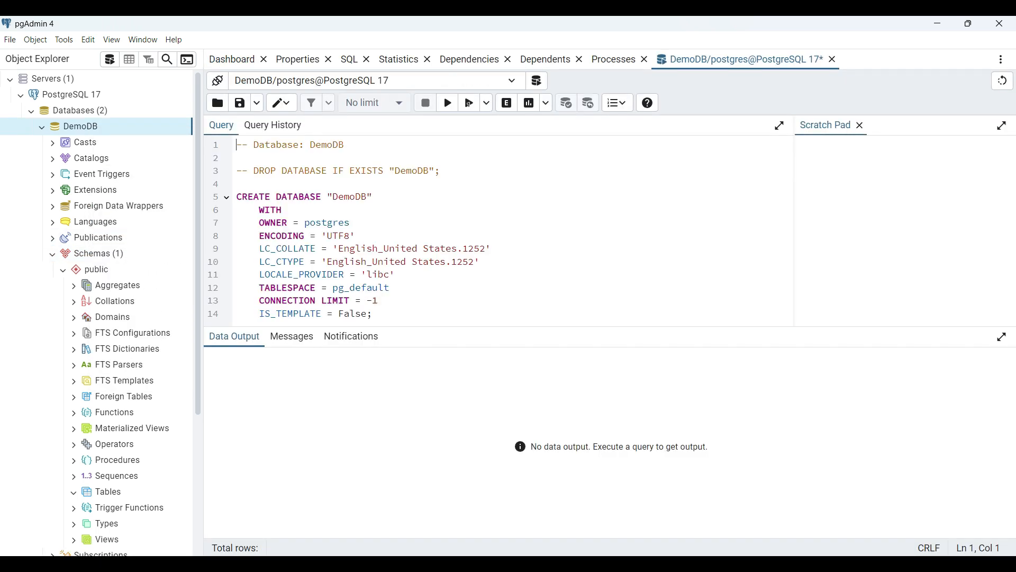
right_click(107, 358)
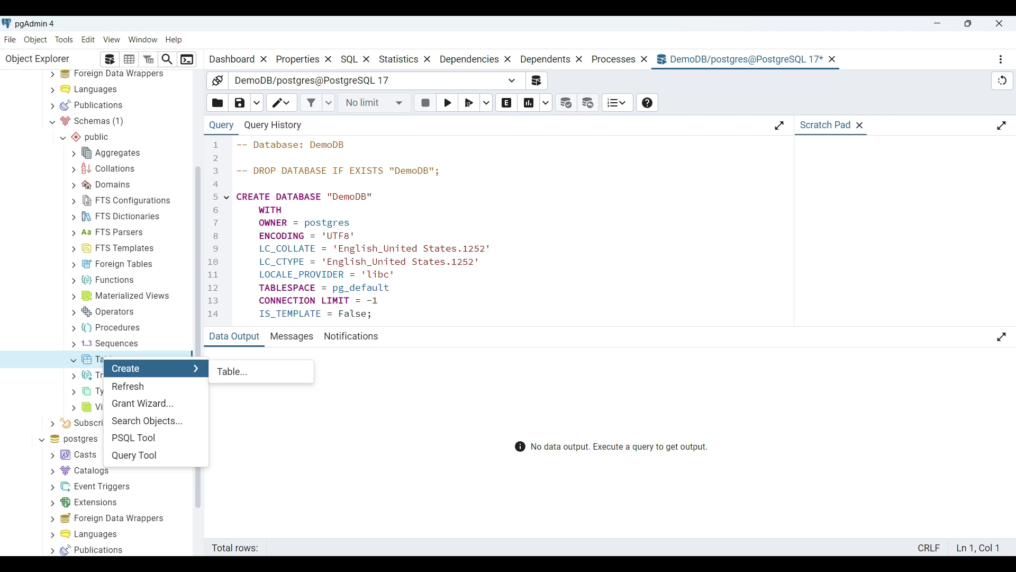
mouse_move(232, 370)
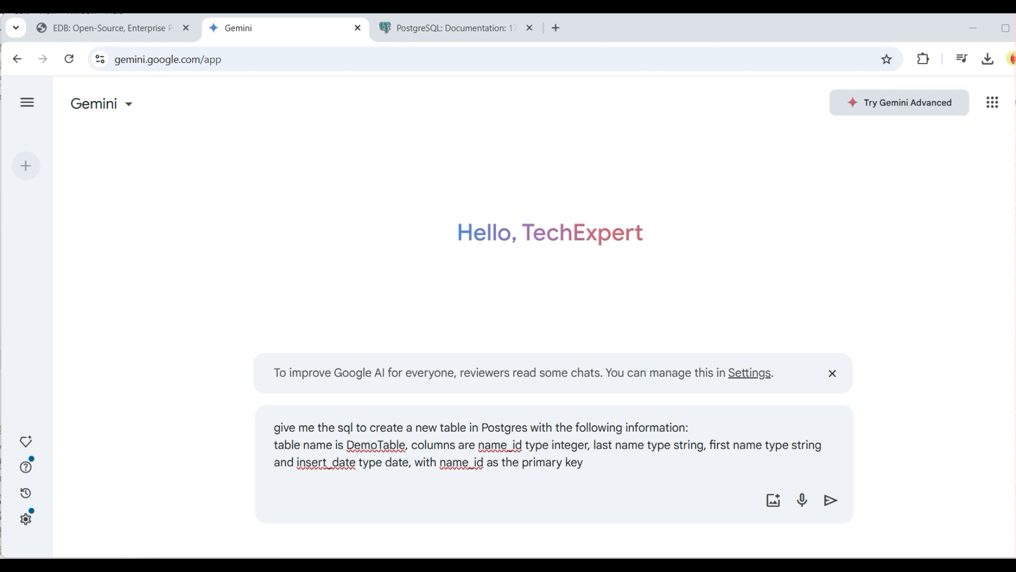
- Submit the DemoTable CREATE TABLE prompt to Gemini, check the data types docs, return to pgAdmin
click(830, 500)
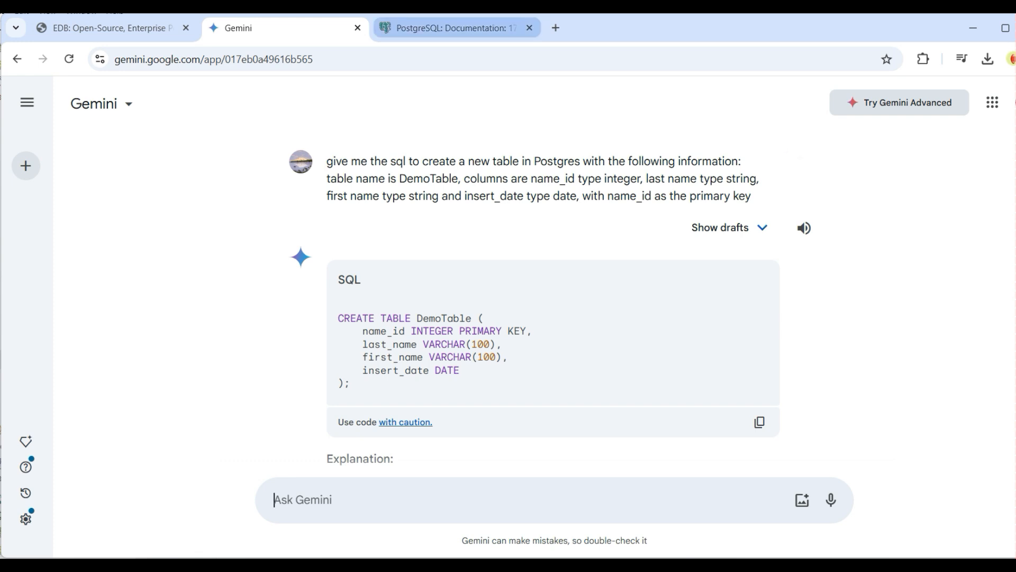
click(454, 29)
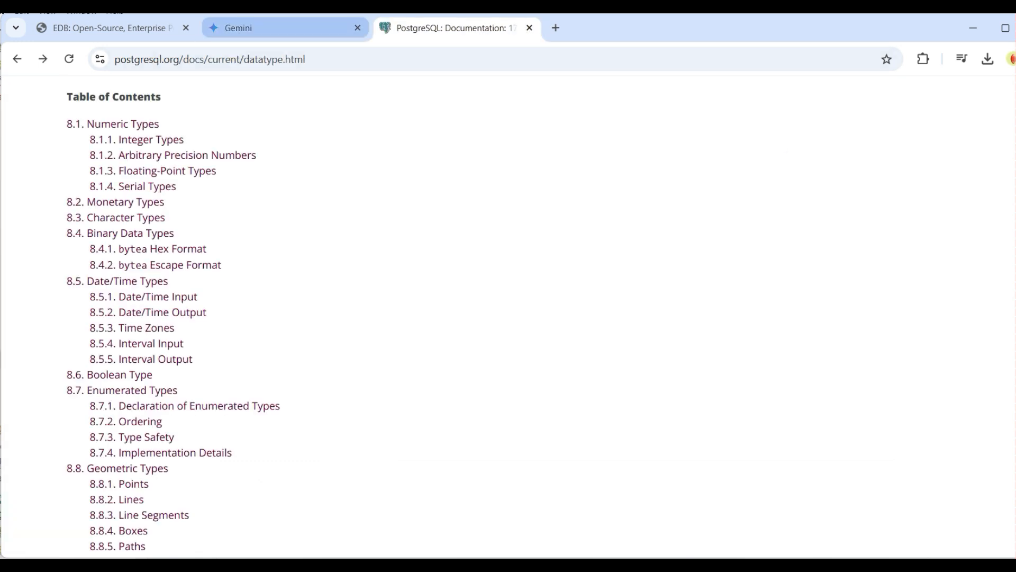
click(285, 28)
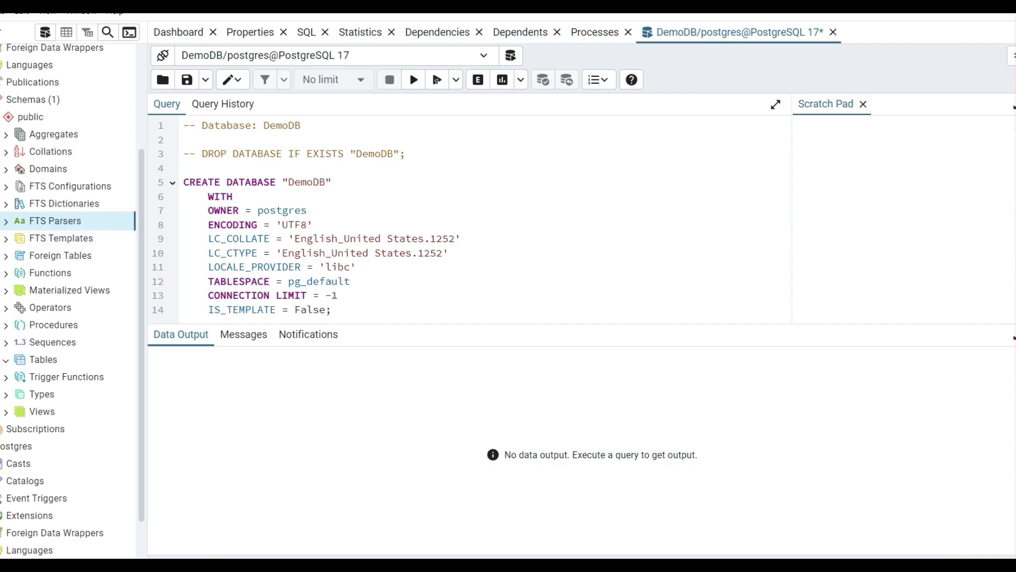
- Run the CREATE TABLE DemoTable script, then refresh Tables so demotable appears
key(ctrl+a)
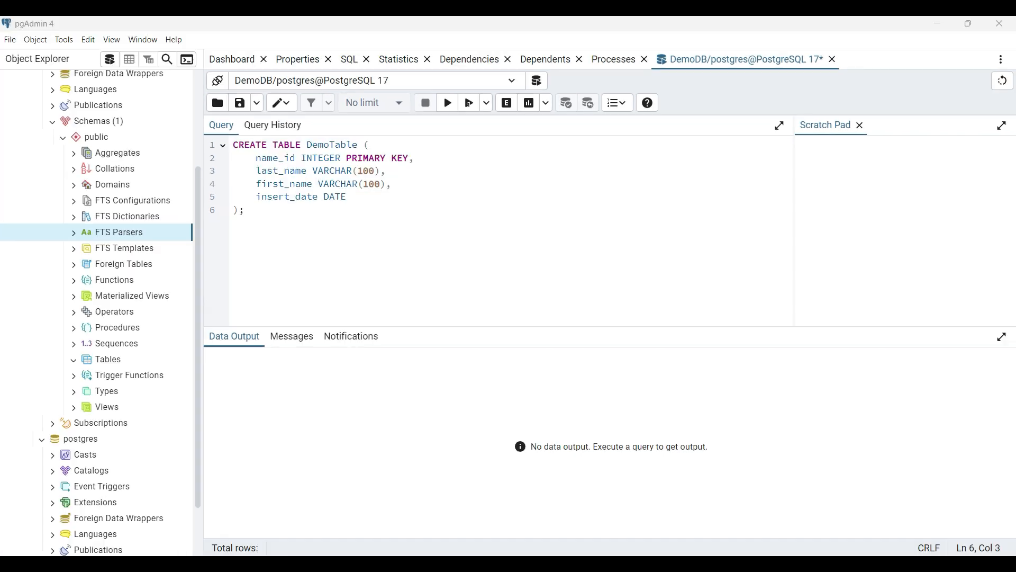
mouse_move(447, 102)
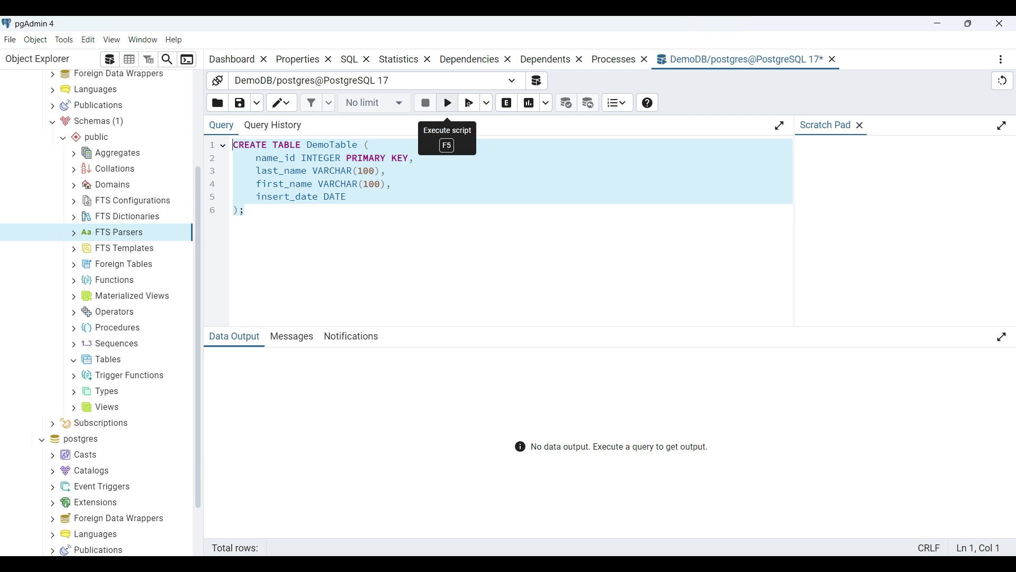
click(446, 102)
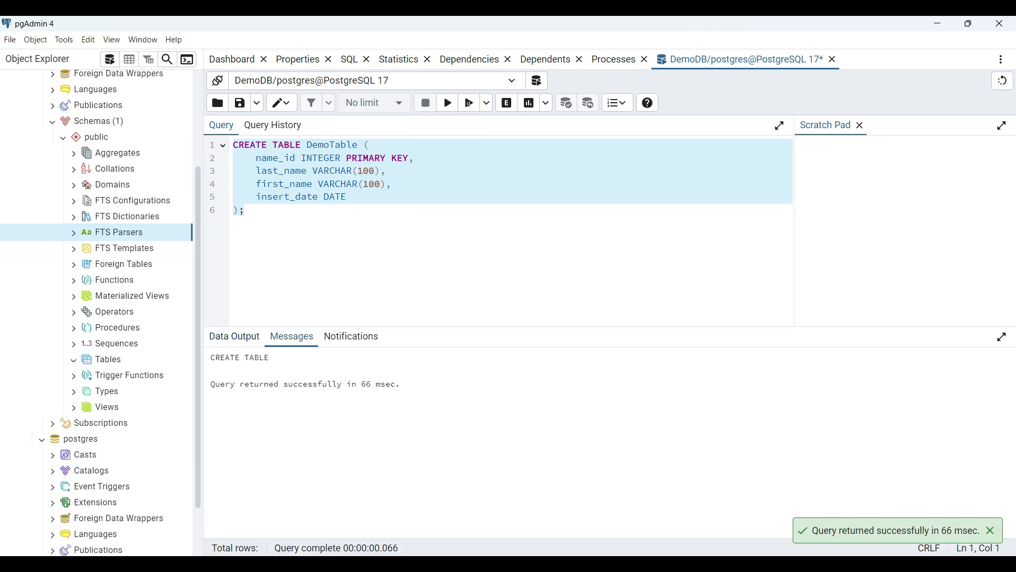
click(108, 358)
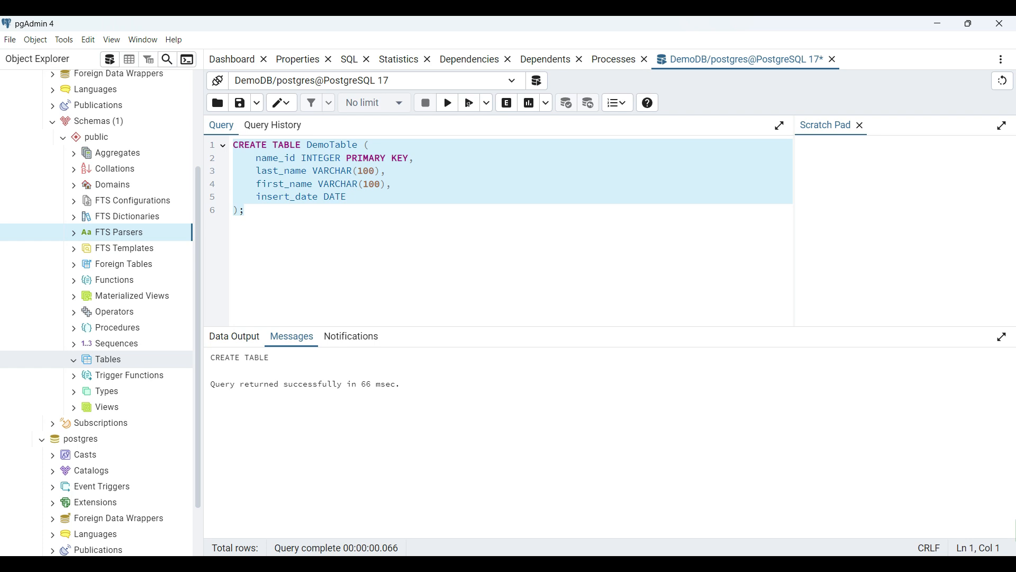
right_click(107, 359)
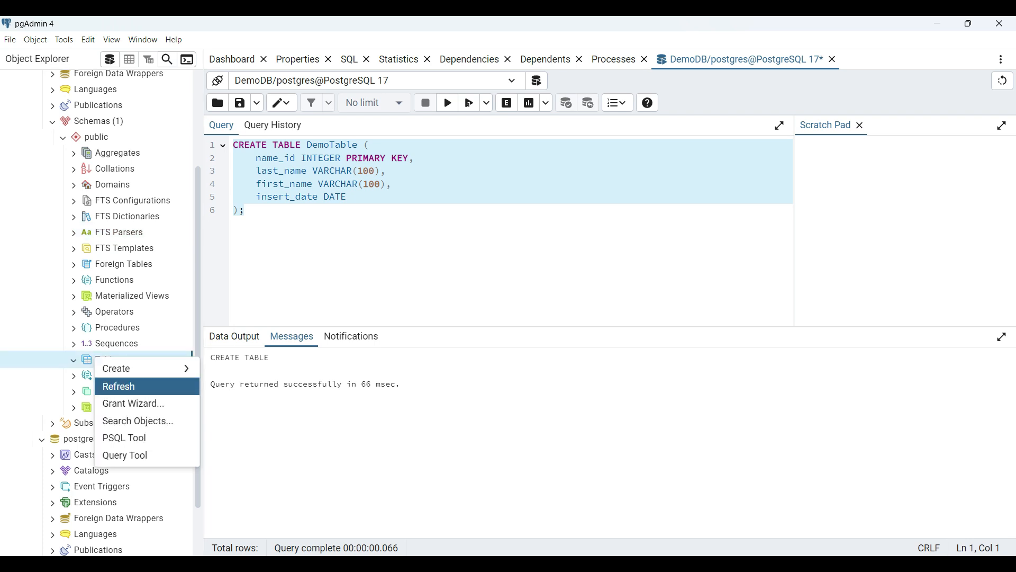
click(118, 386)
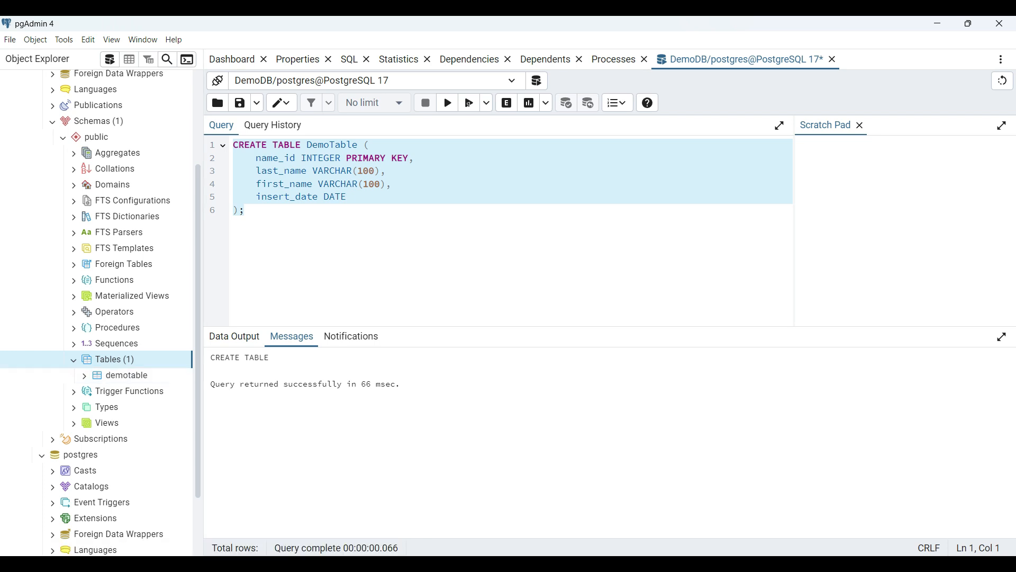
click(96, 375)
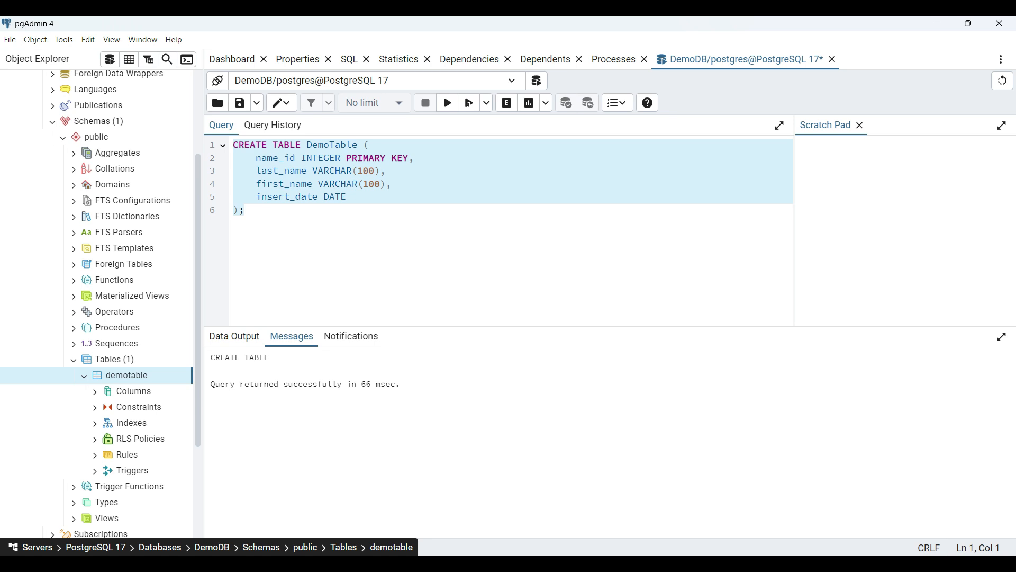
- Generate demotable's CREATE script into a second Query Tool tab
click(133, 390)
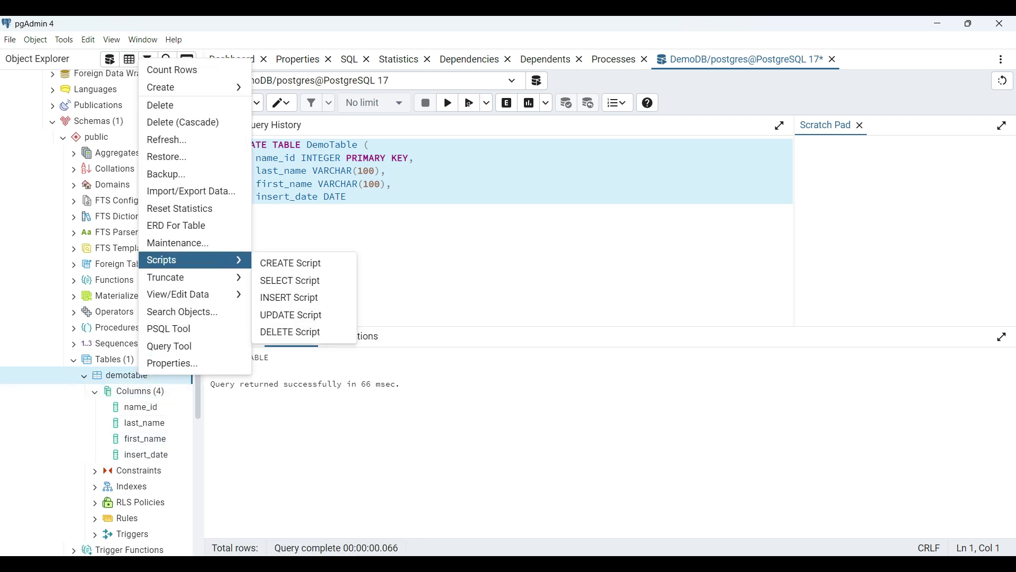
mouse_move(289, 263)
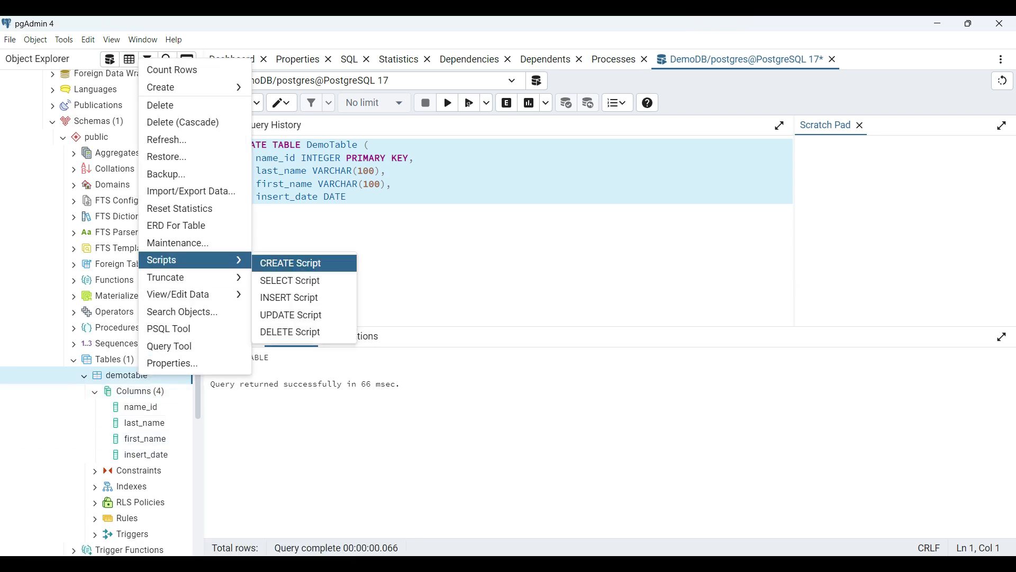
click(290, 263)
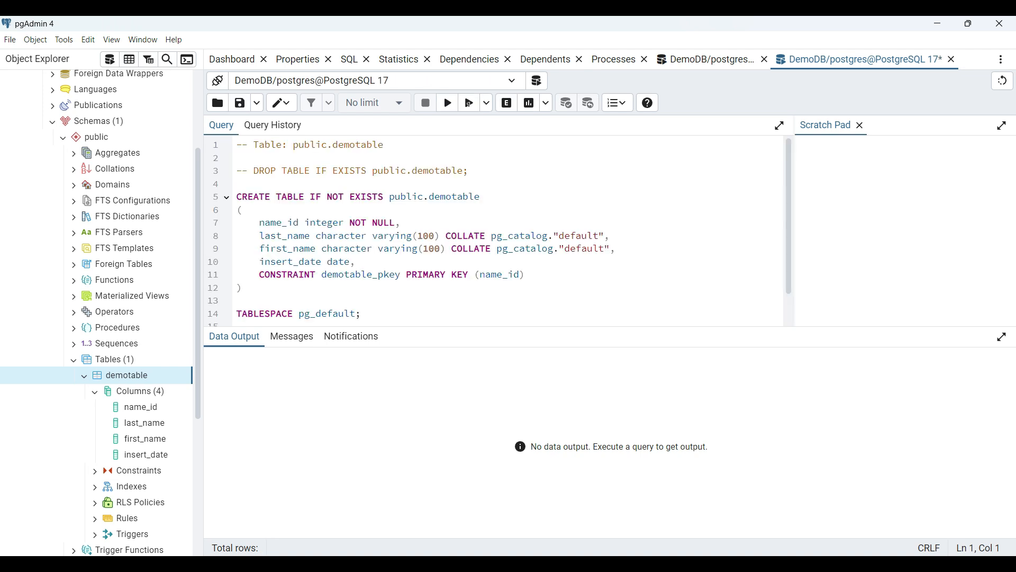
double_click(344, 274)
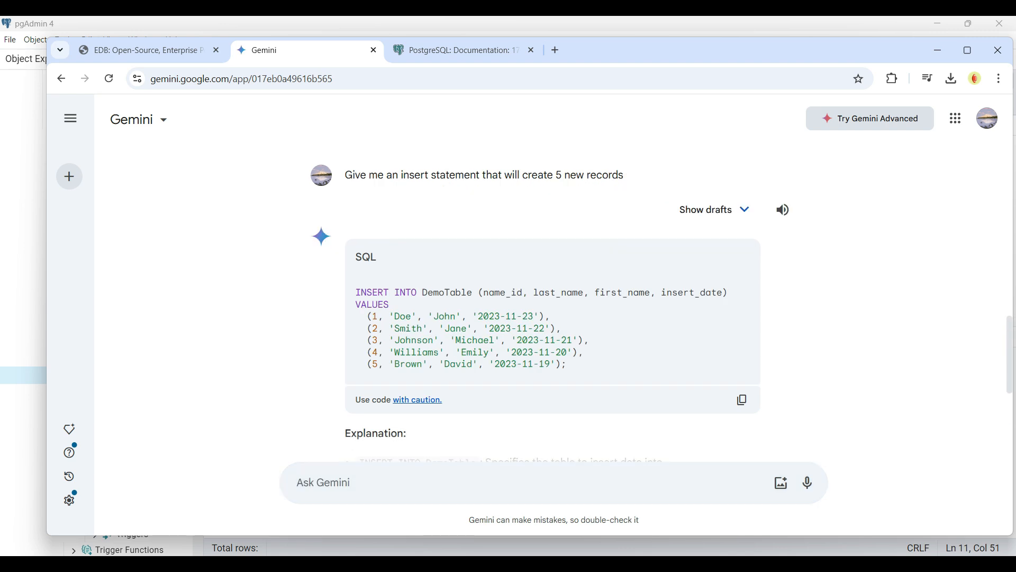
- Select Gemini's five-record INSERT INTO DemoTable code block for copying
drag(356, 292, 567, 364)
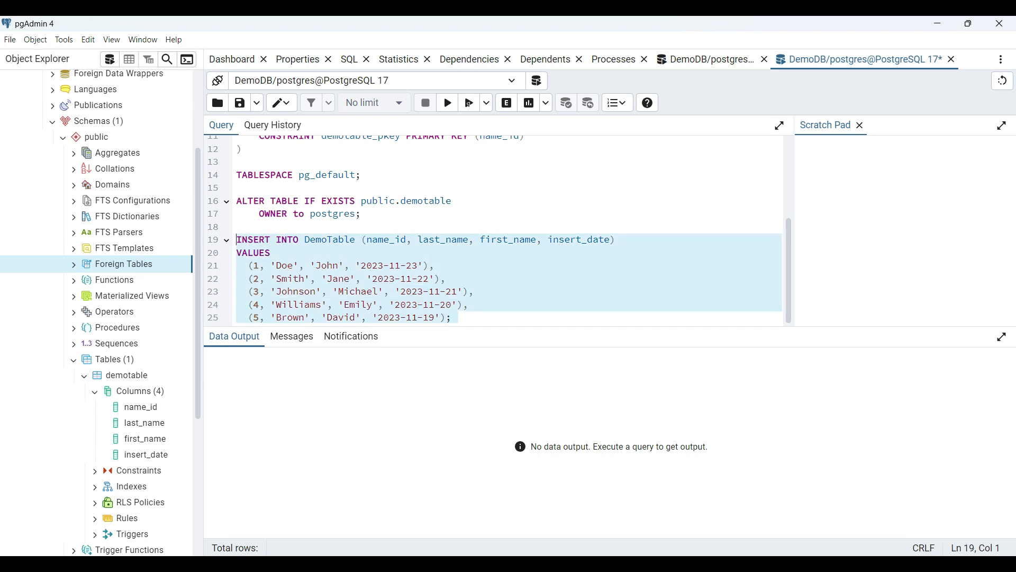
- Execute the pasted INSERT adding Doe, Smith, Johnson, Williams and Brown to demotable
click(447, 103)
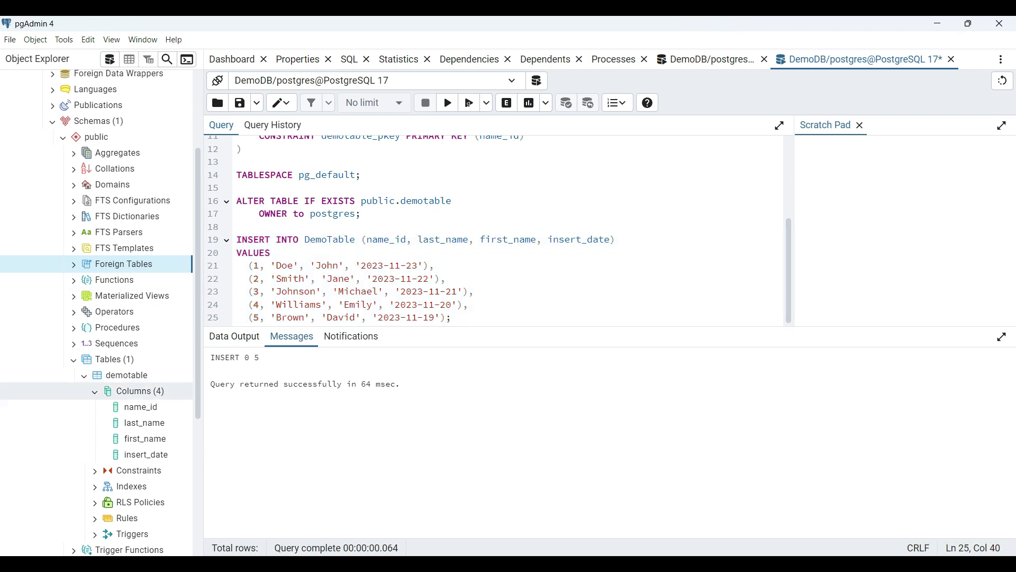
right_click(127, 375)
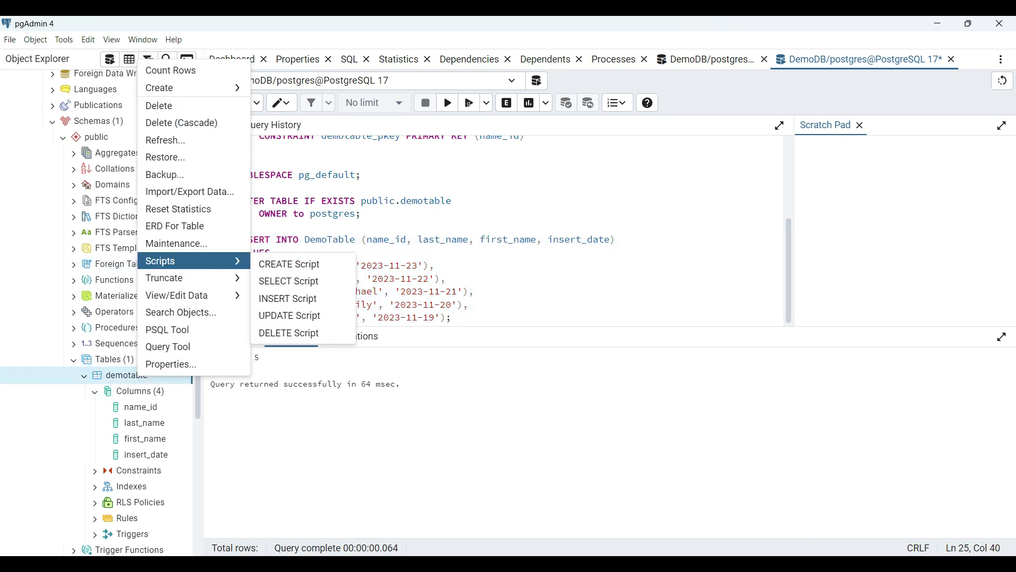
- Run a SELECT script on demotable listing five rows, then close it without saving
click(289, 264)
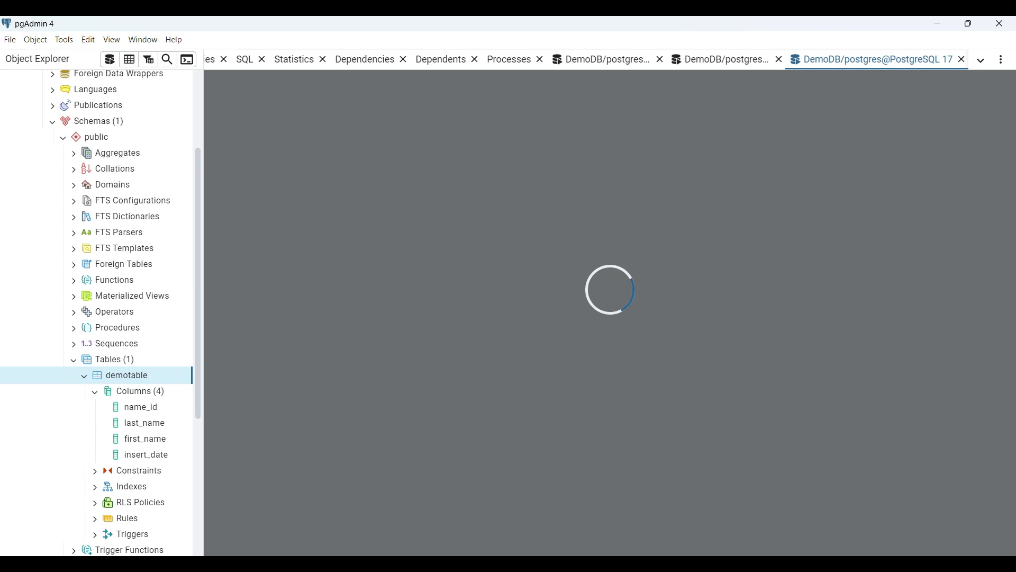
click(447, 102)
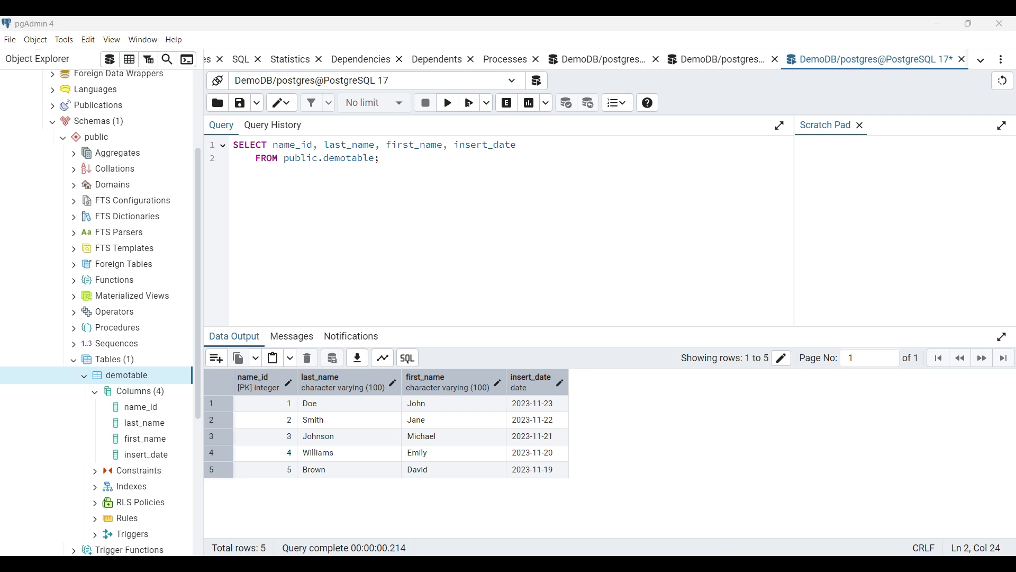
mouse_move(961, 59)
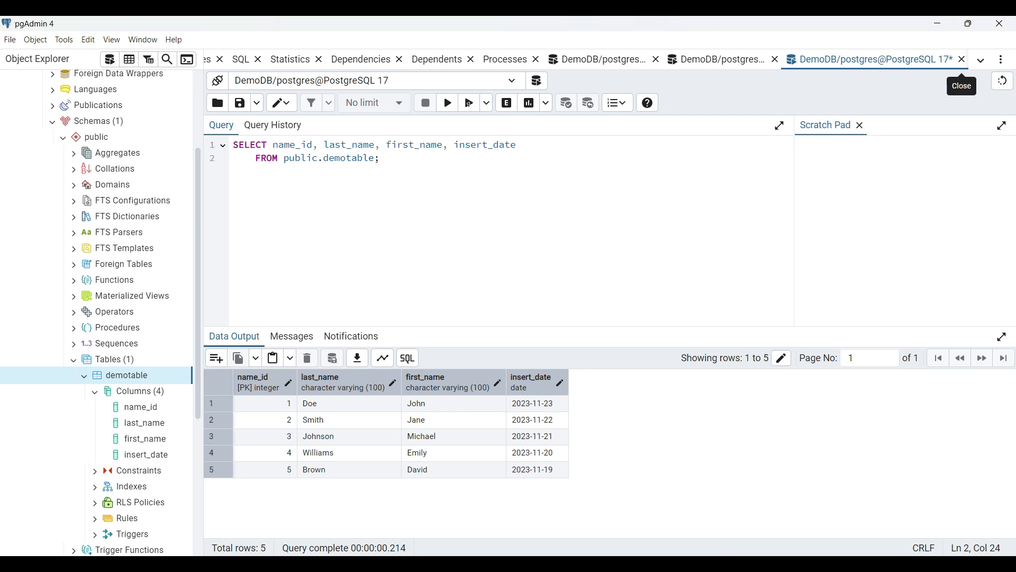
click(961, 59)
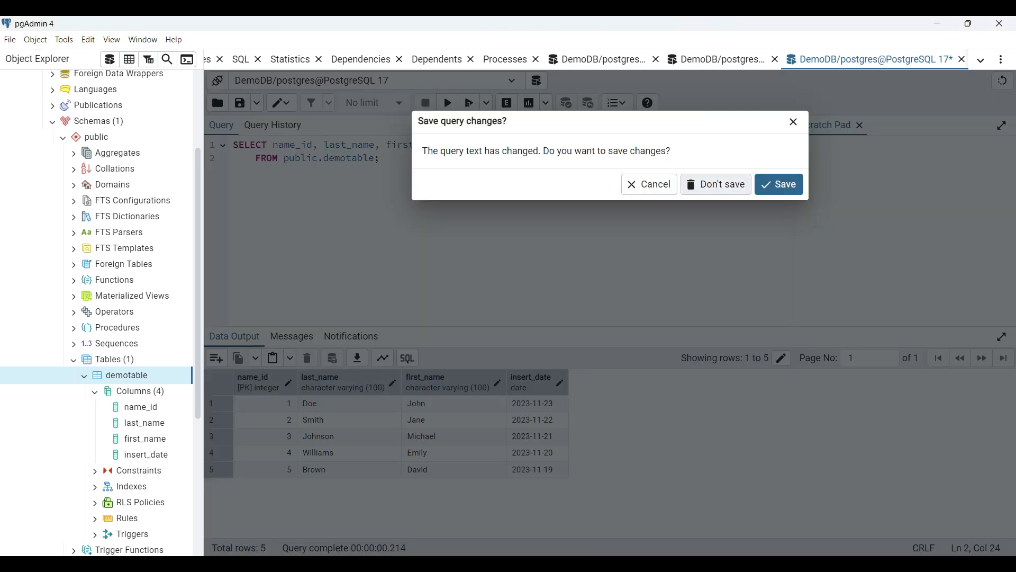
click(716, 184)
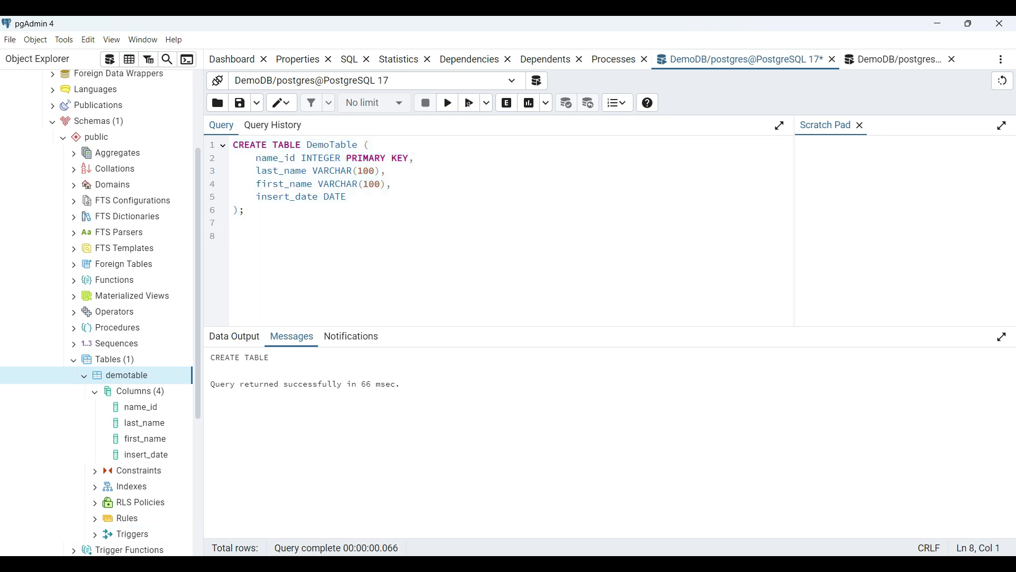
- Execute 'DROP TABLE DemoTable;' and close that query editor
text(DROP TABLE DemoTable;)
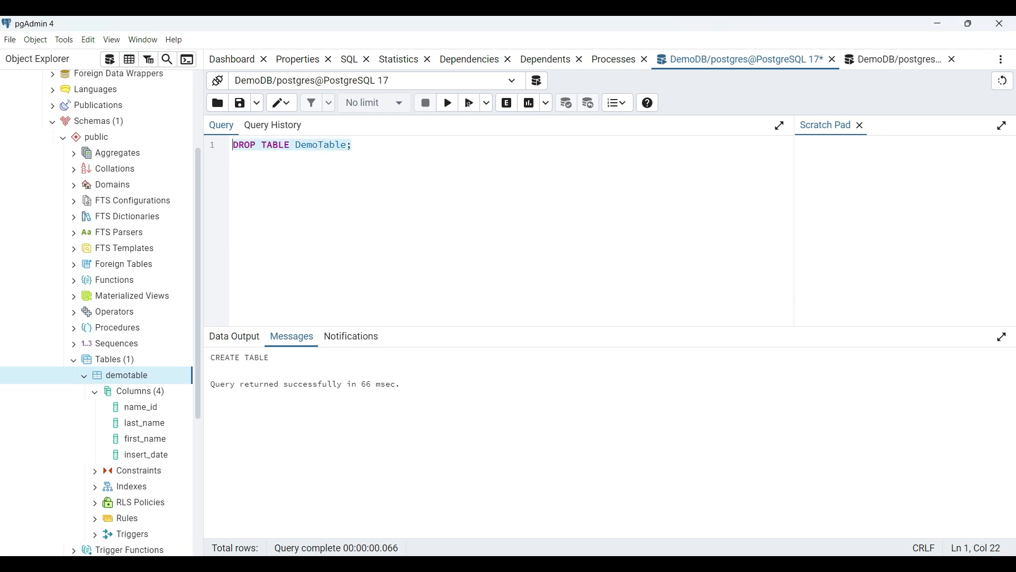
click(447, 102)
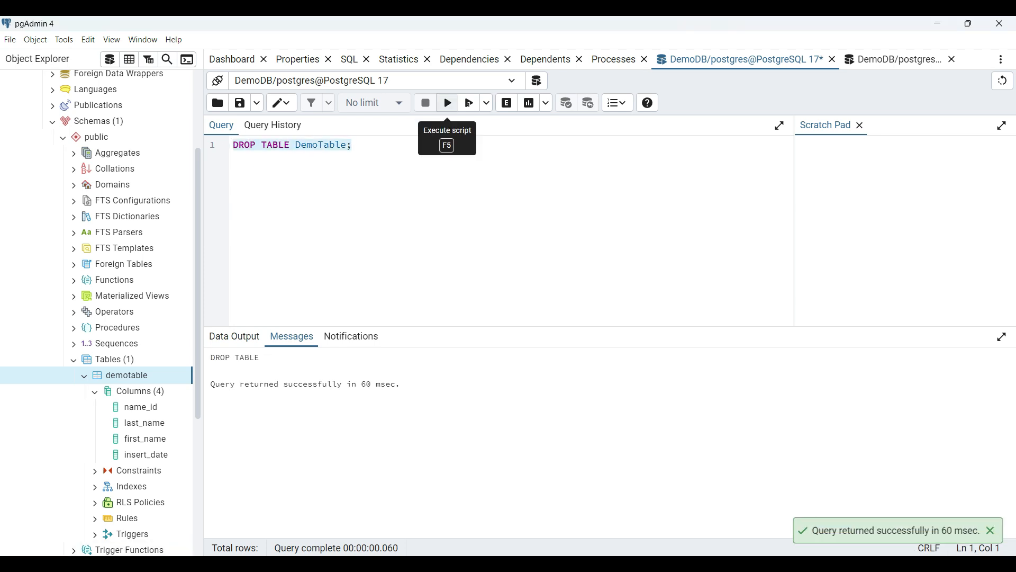
right_click(108, 359)
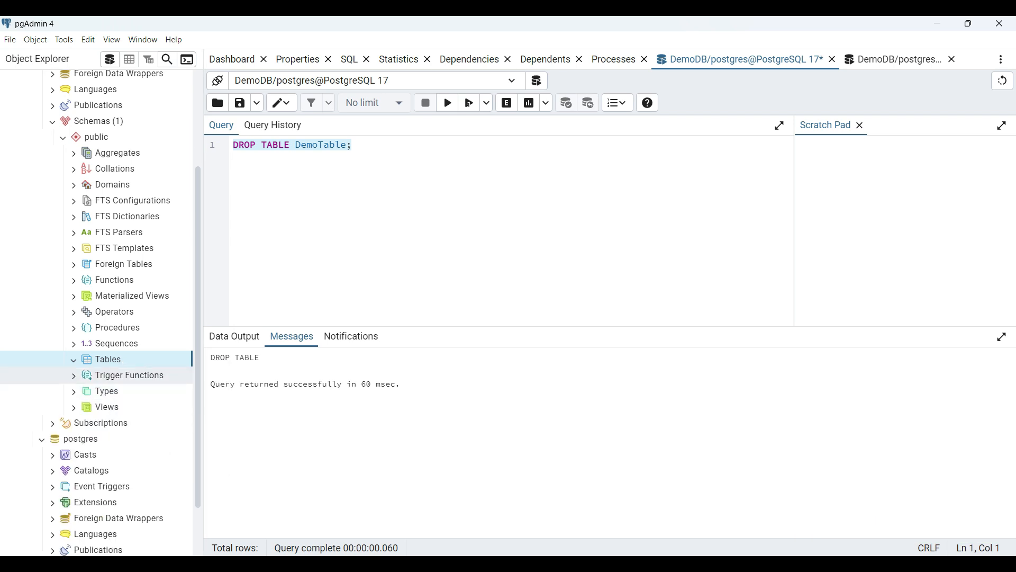
click(231, 58)
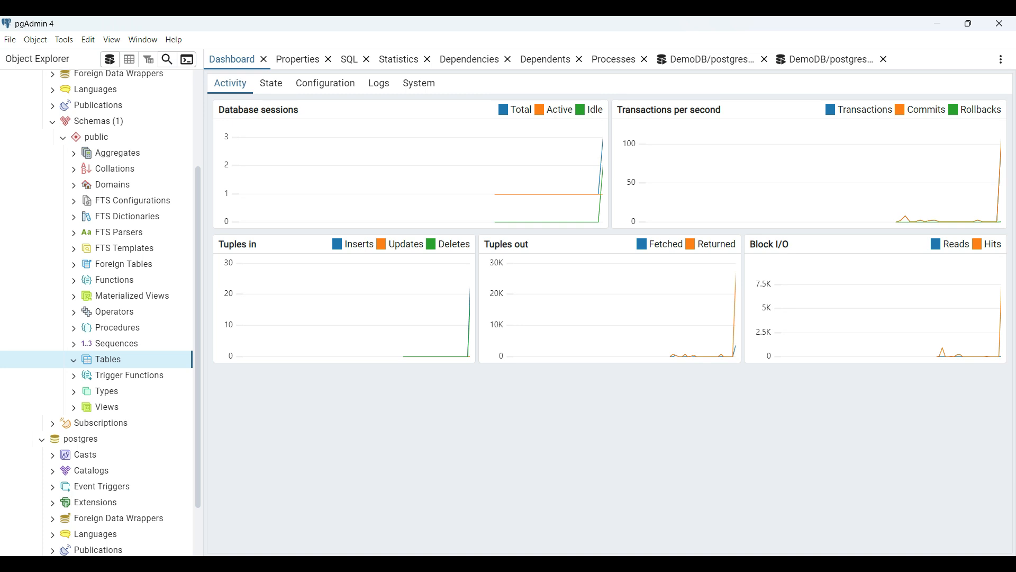
click(271, 83)
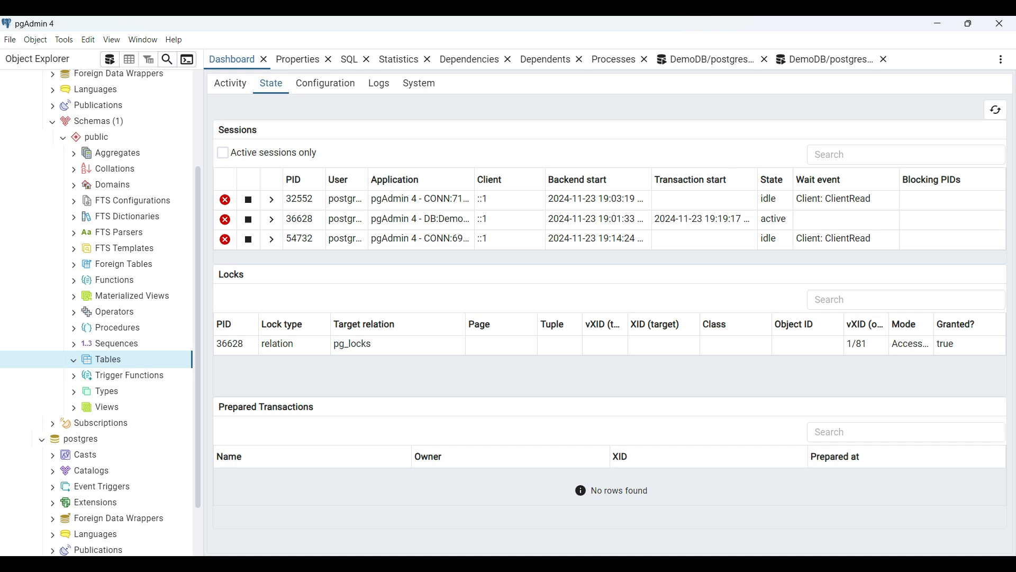
click(325, 83)
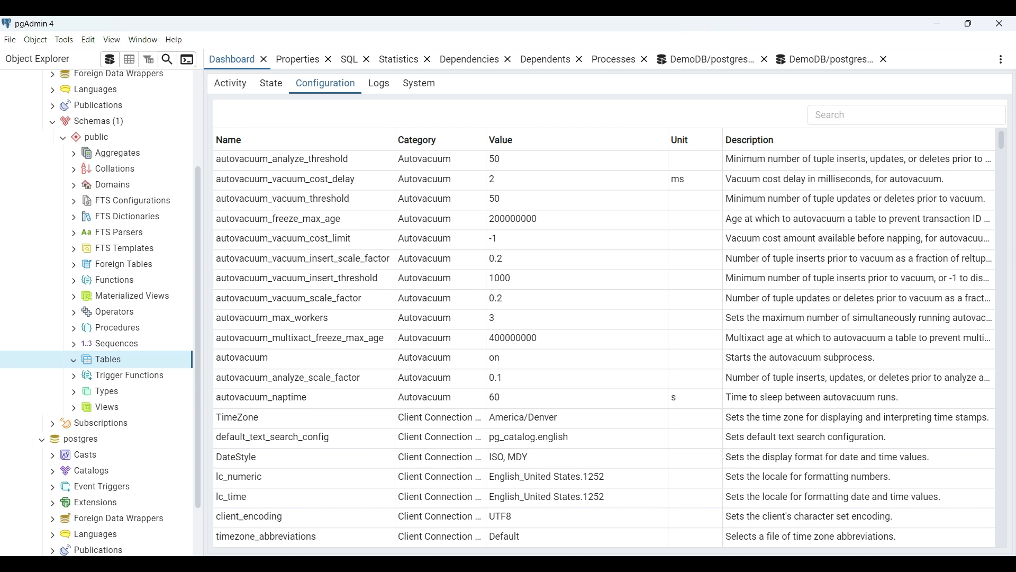
click(378, 83)
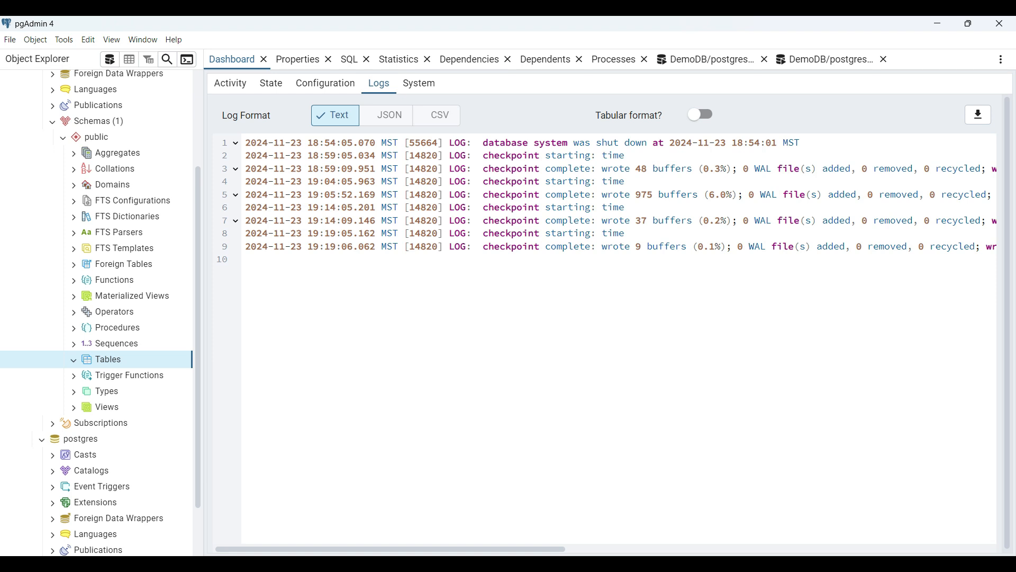
click(419, 84)
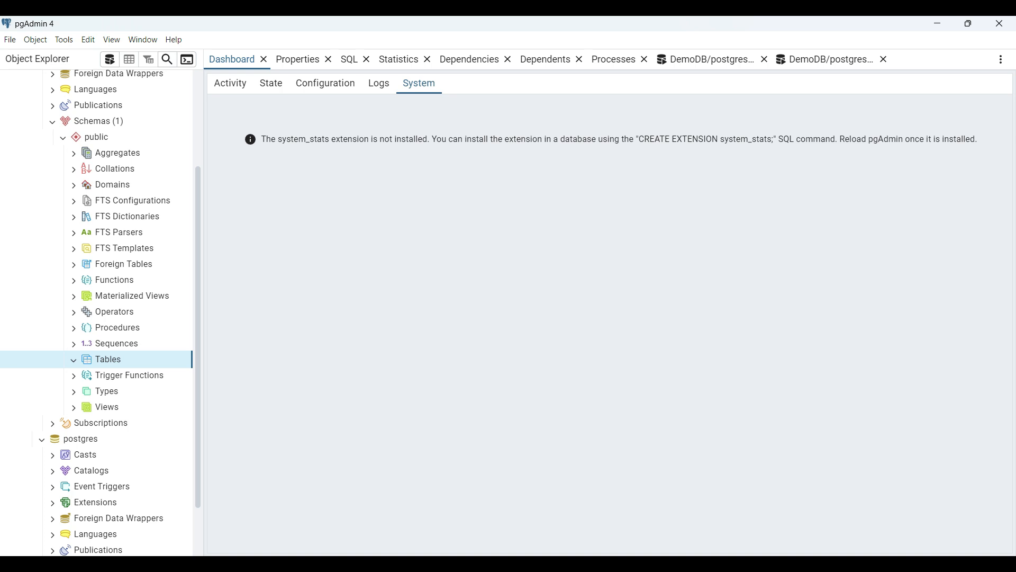
click(229, 83)
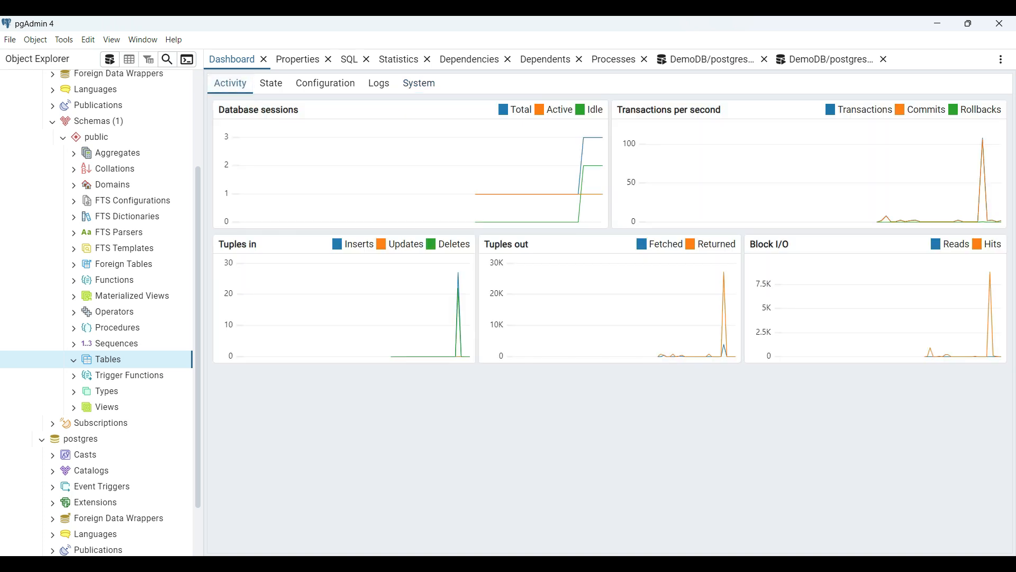